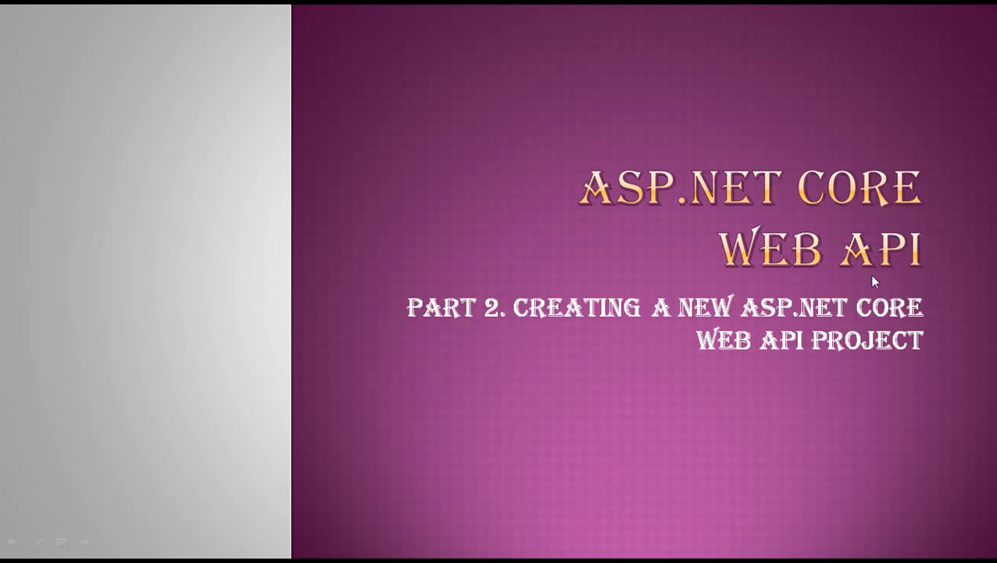
mouse_move(819, 381)
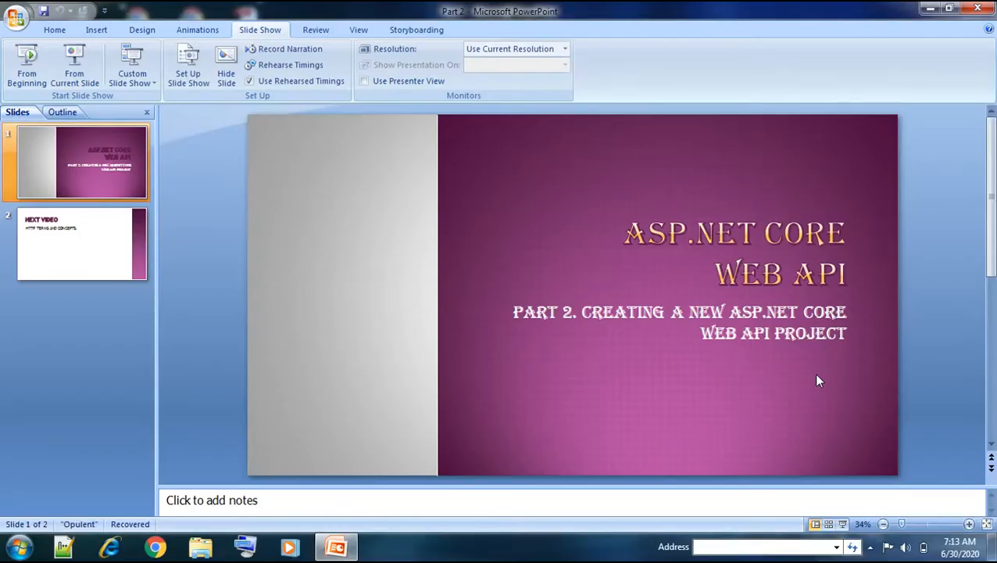
- Leave the Part 2 title slide and bring up the Windows Start menu
right_click(72, 261)
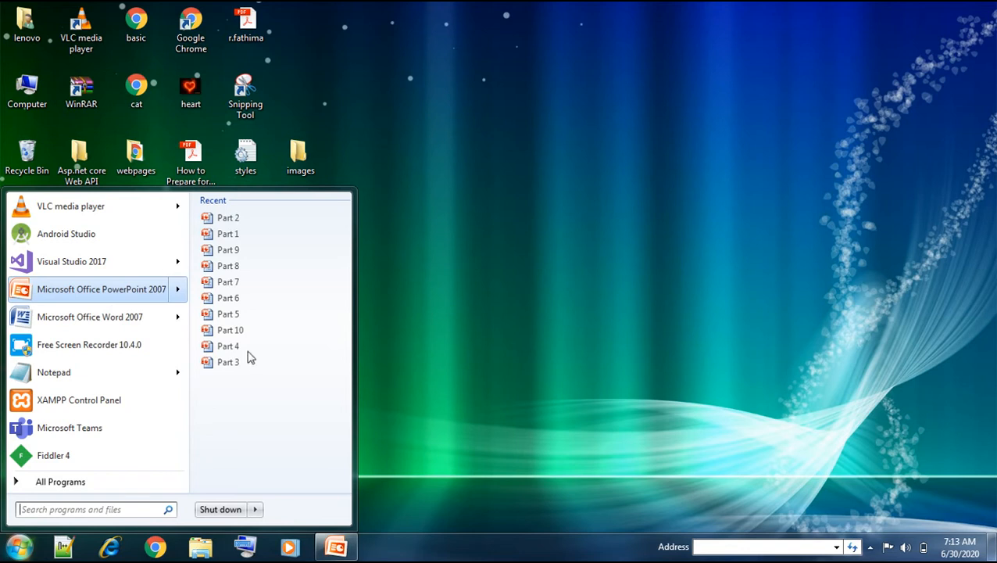
- Launch Visual Studio 2017 from the Start menu and begin a new project
left_click(71, 261)
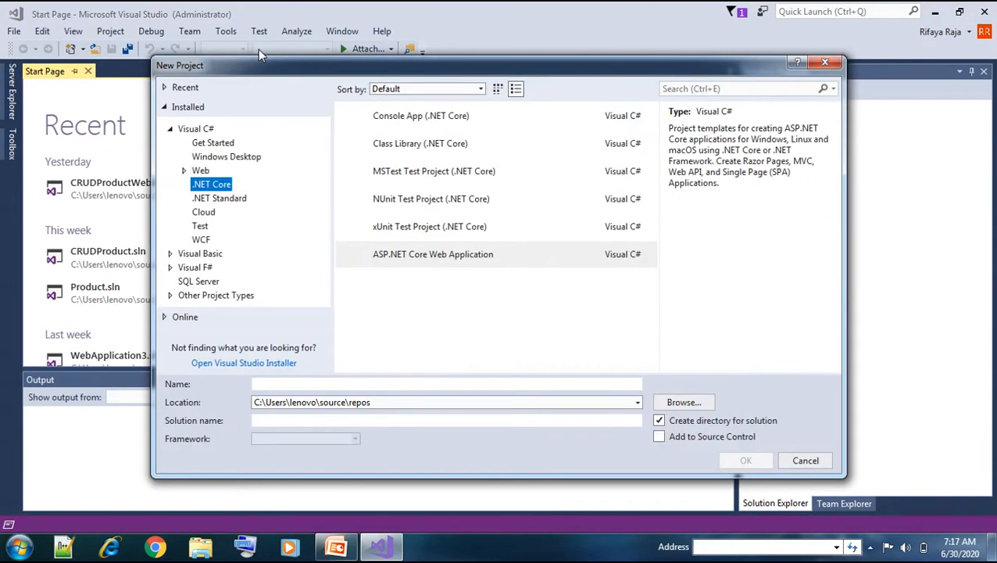
- Choose the ASP.NET Core Web Application template under Visual C# > .NET Core
left_click(433, 253)
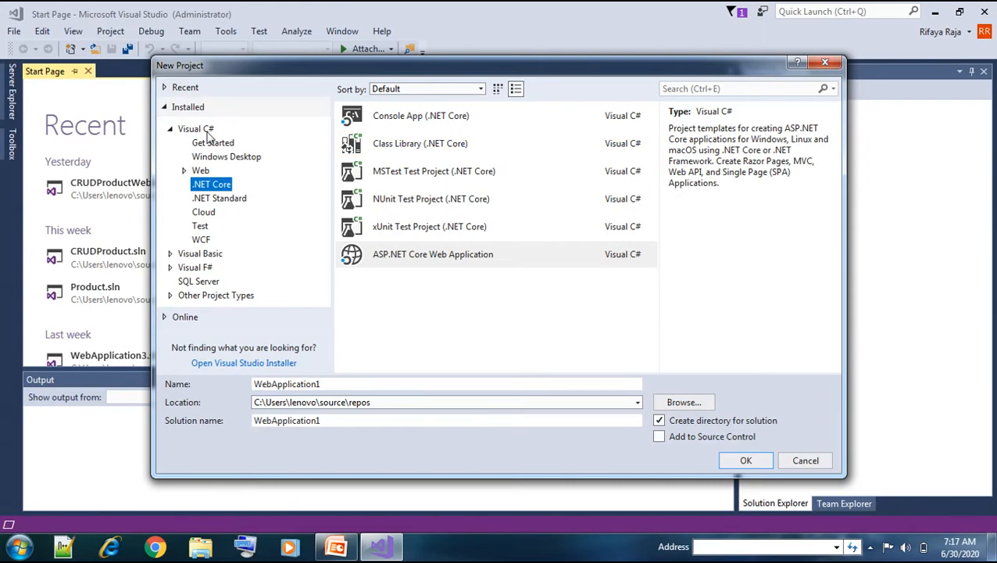
left_click(197, 128)
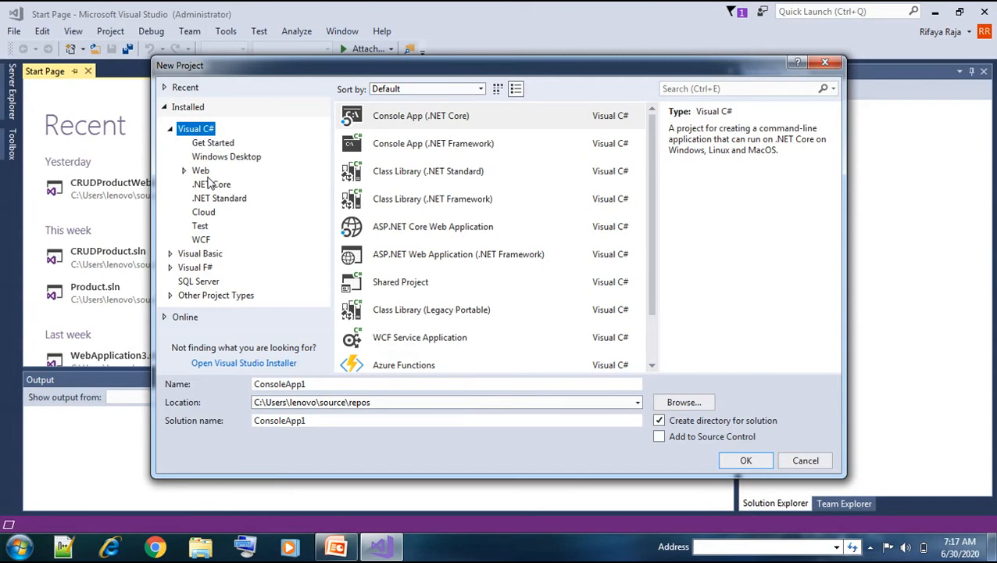
left_click(213, 185)
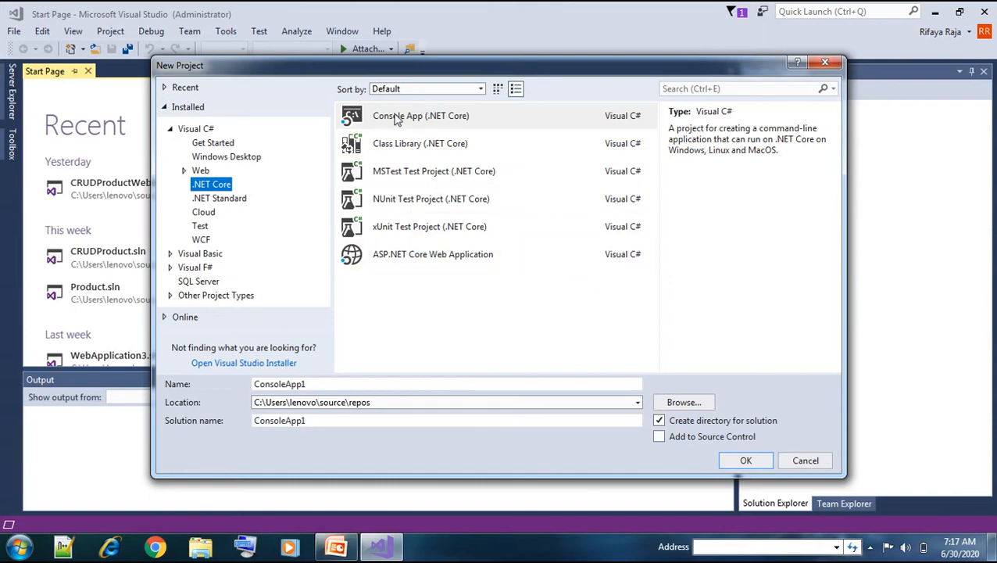
left_click(431, 253)
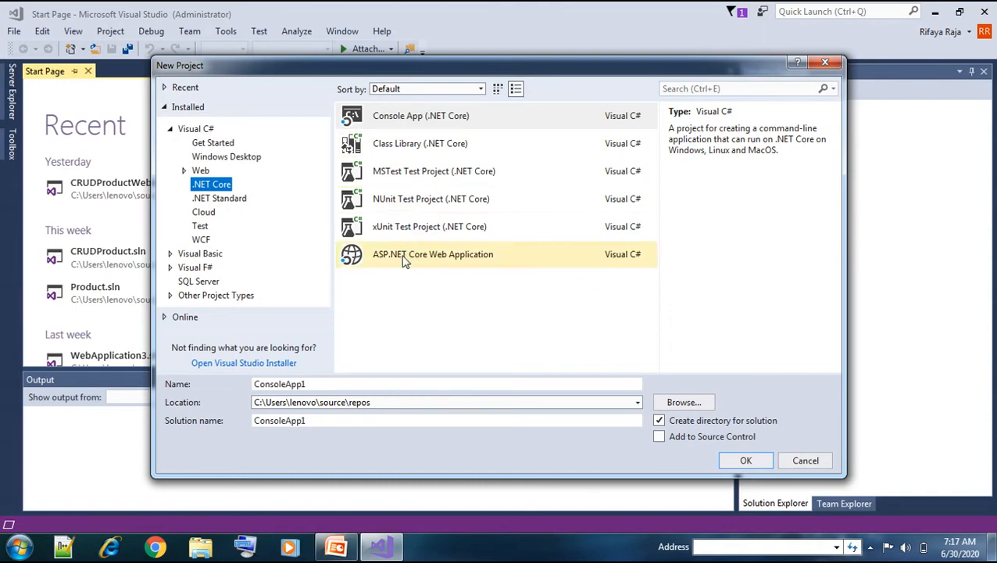
left_click(432, 253)
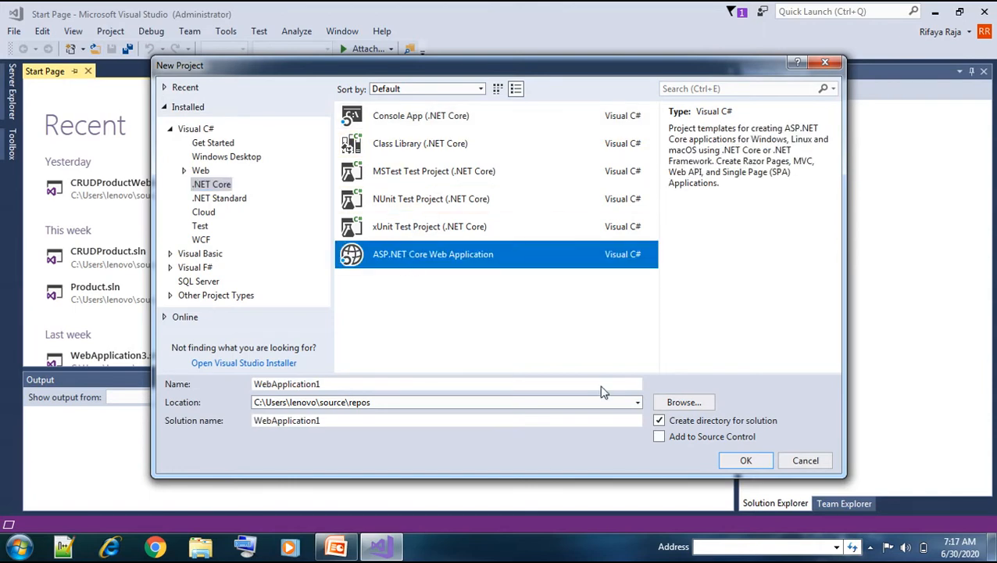
- Name the new project WebApiCRUDProduct
left_click(446, 383)
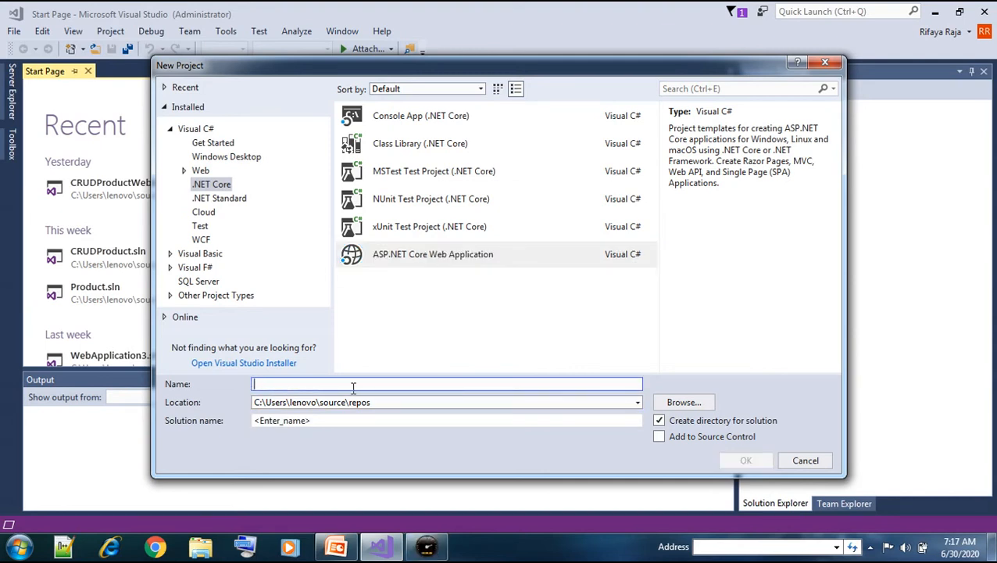
type("We")
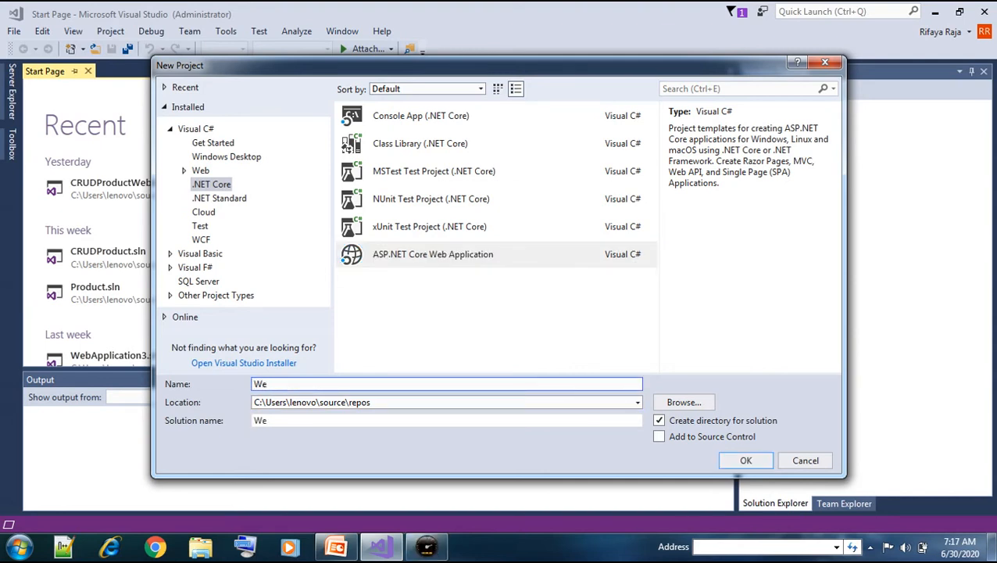
type("b")
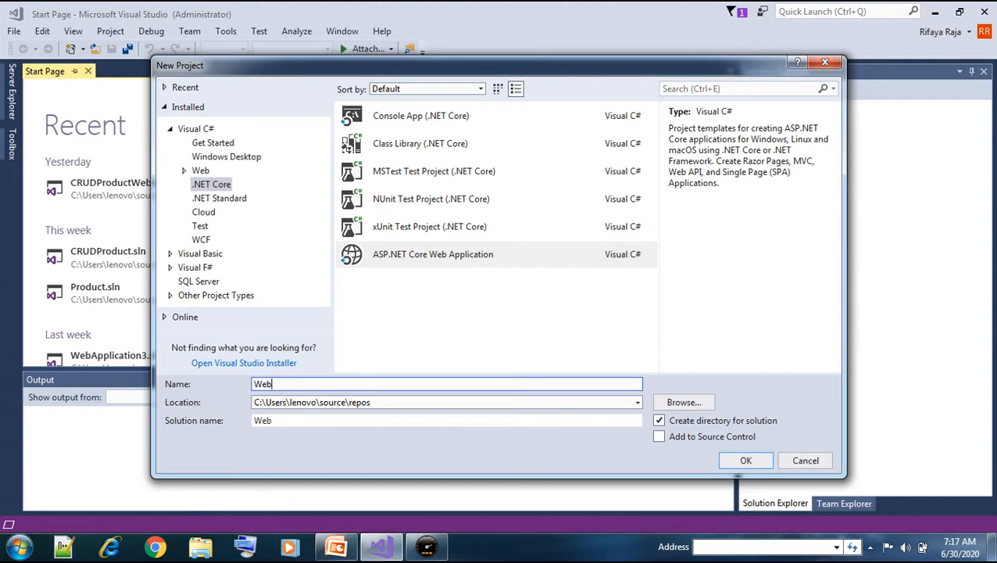
type("Api")
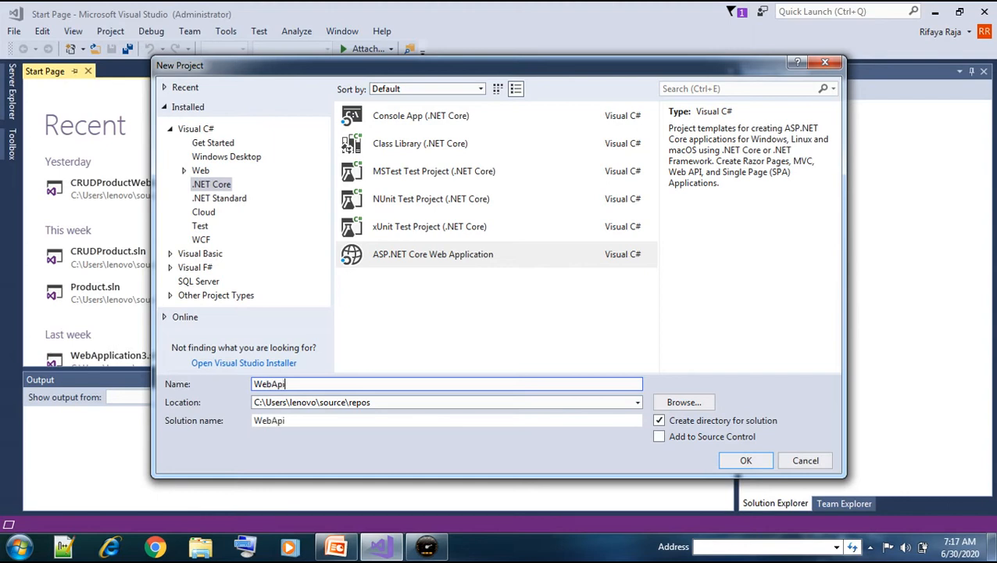
type("CR")
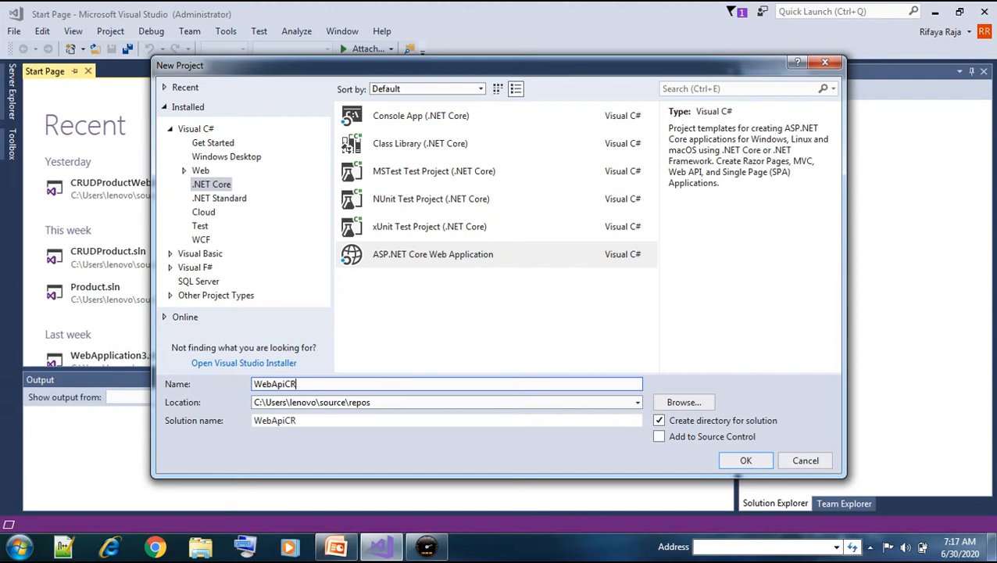
type("UD")
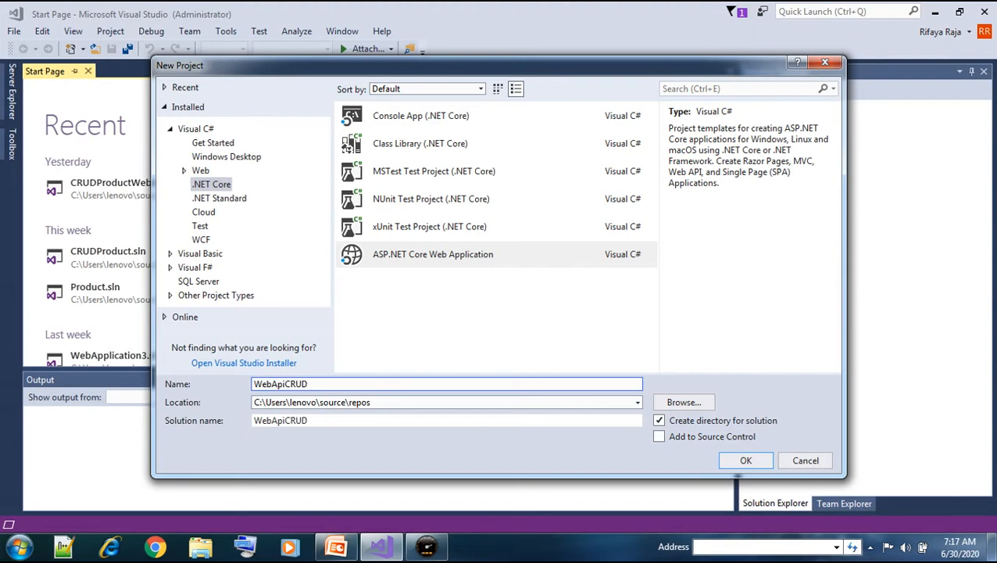
type("Prod")
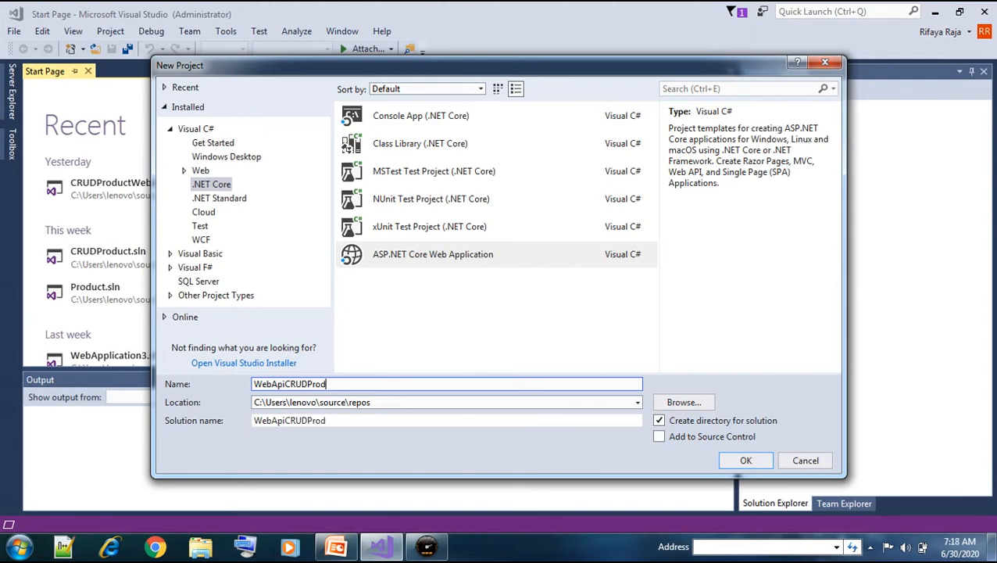
type("uct")
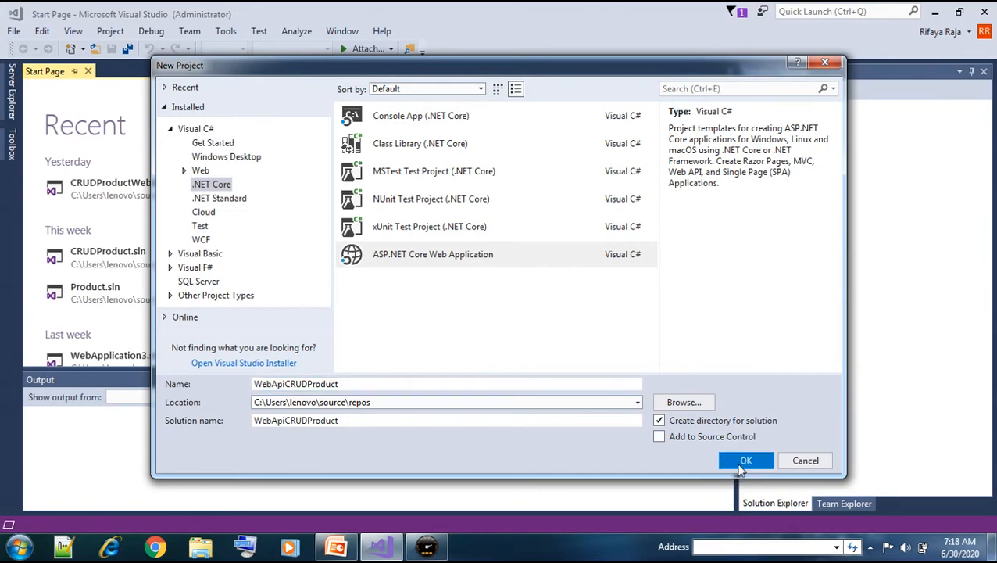
- Confirm the WebApiCRUDProduct project and choose the API template on ASP.NET Core 2.1
left_click(746, 460)
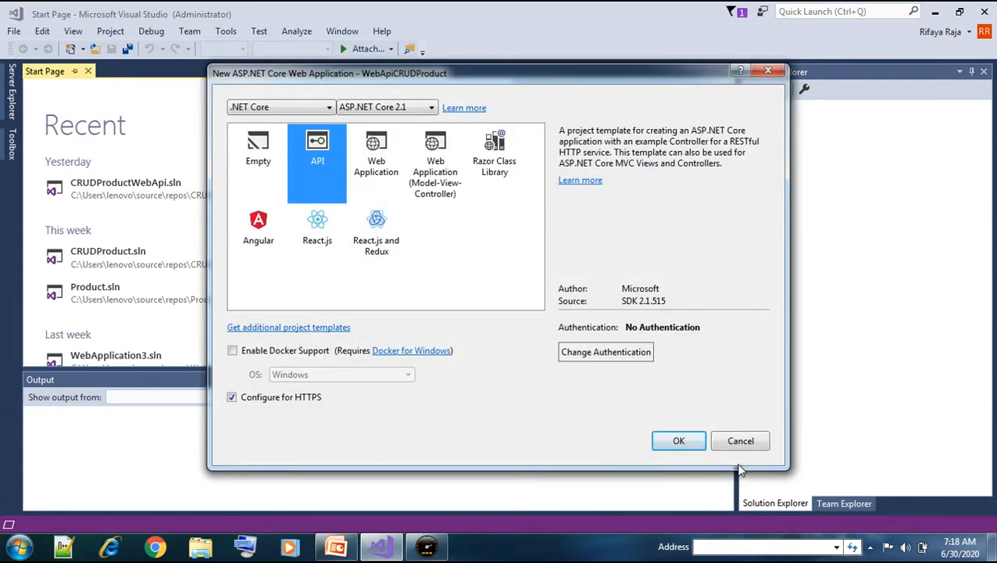
mouse_move(391, 122)
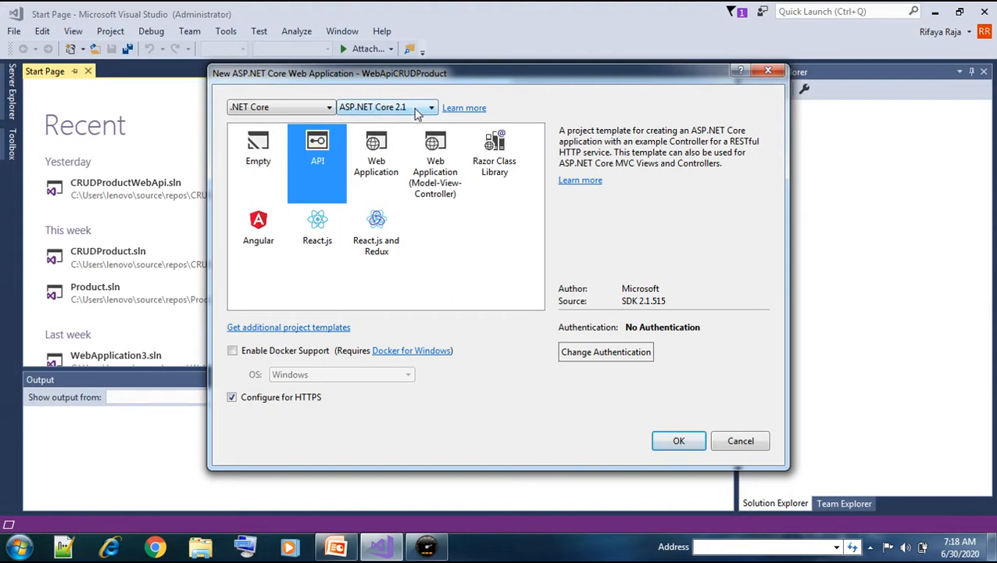
mouse_move(430, 112)
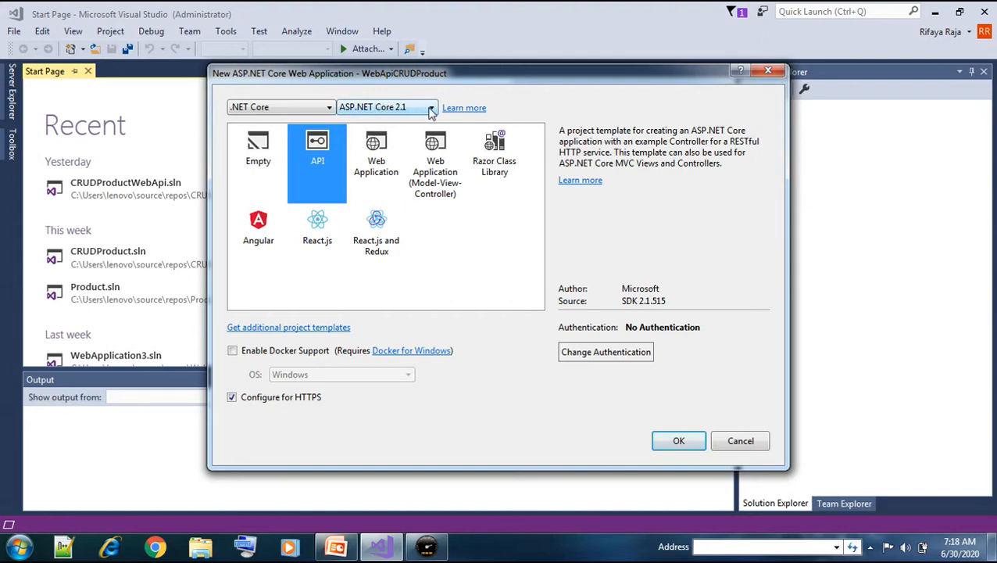
left_click(431, 106)
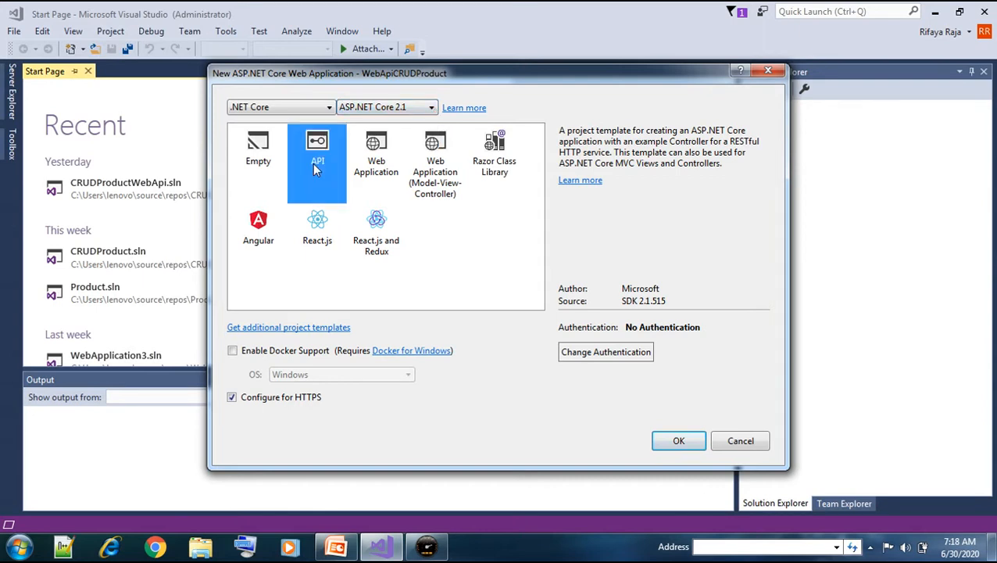
mouse_move(249, 400)
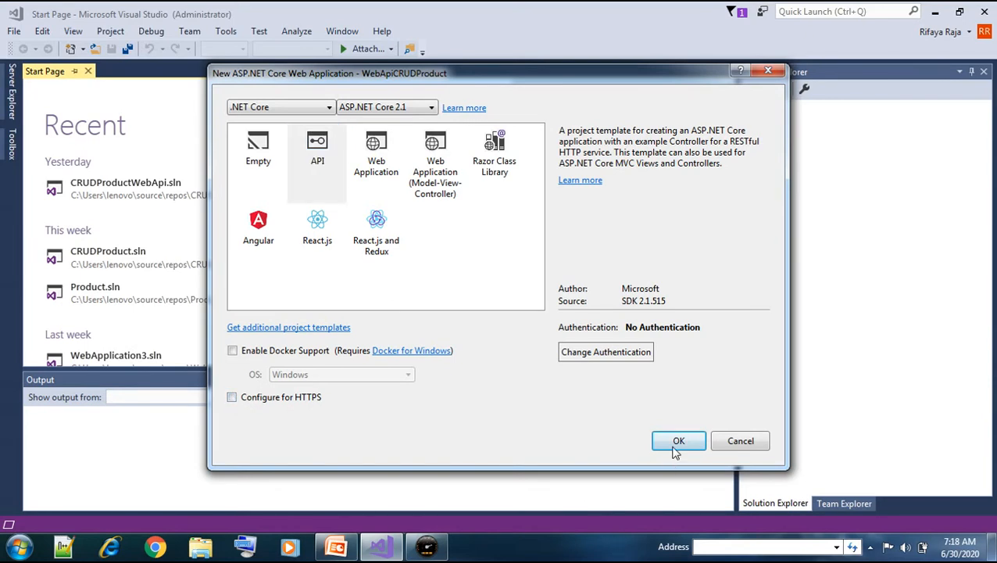
- Create the API project and select ValuesController.cs inside the Controllers folder
left_click(679, 441)
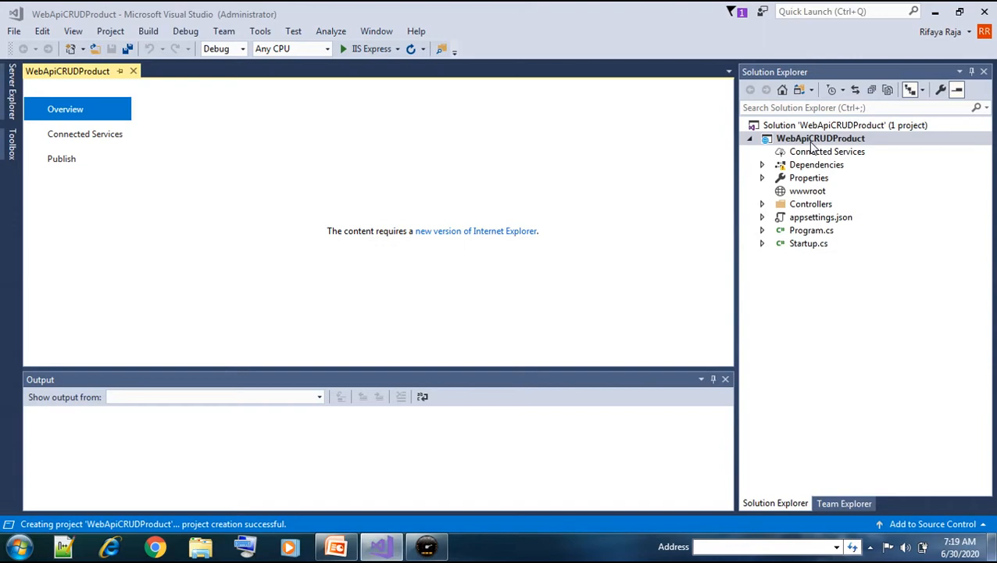
left_click(819, 137)
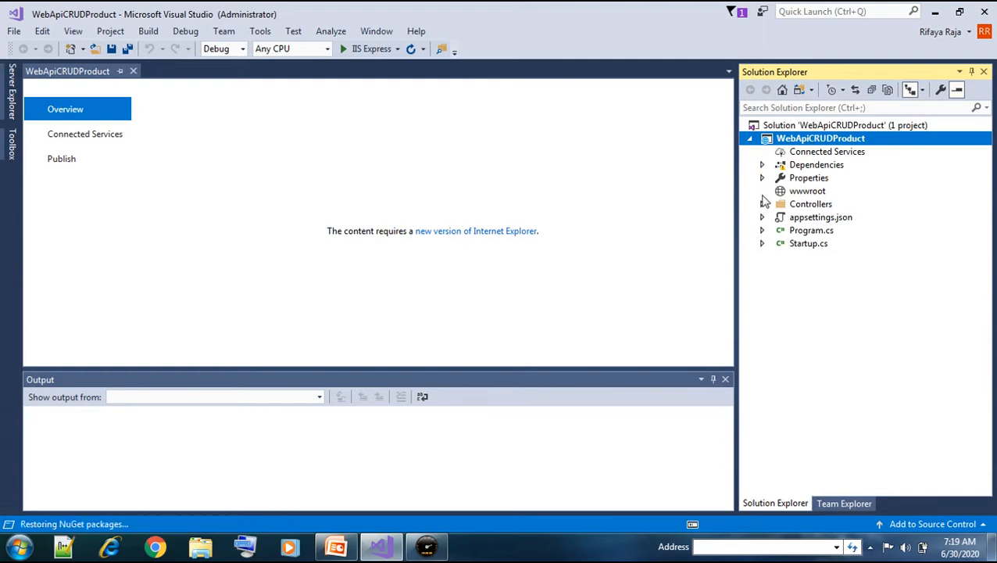
left_click(763, 203)
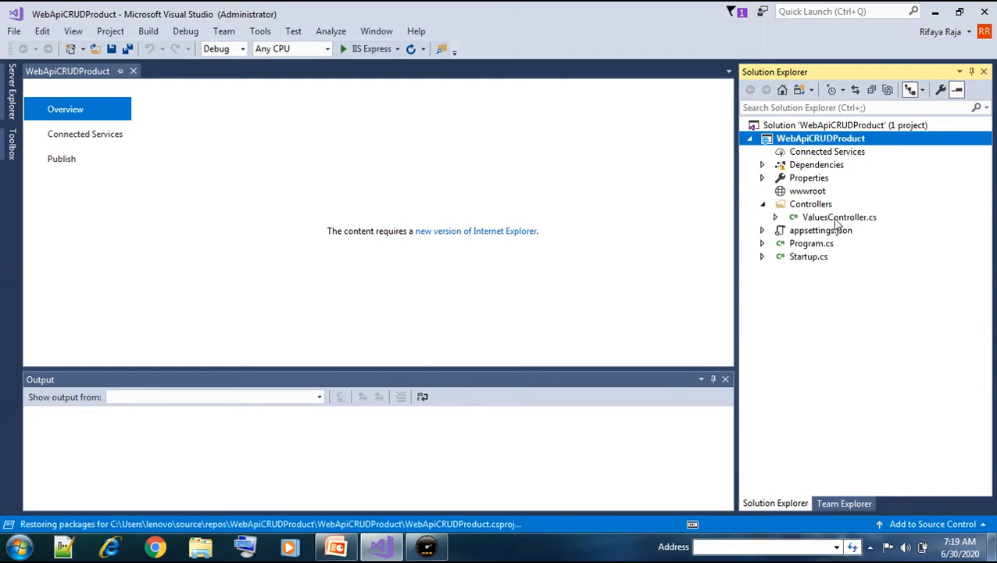
left_click(838, 215)
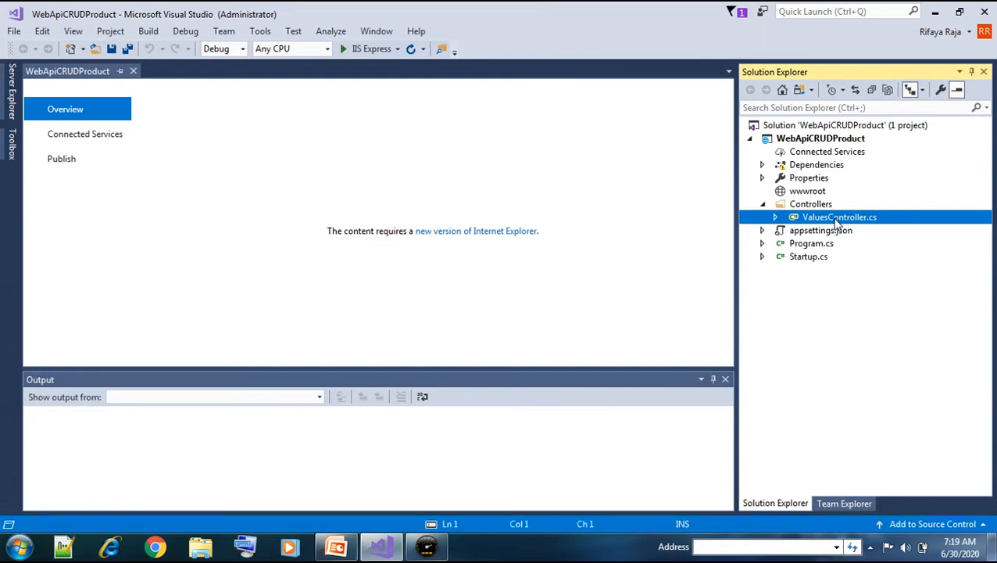
double_click(839, 216)
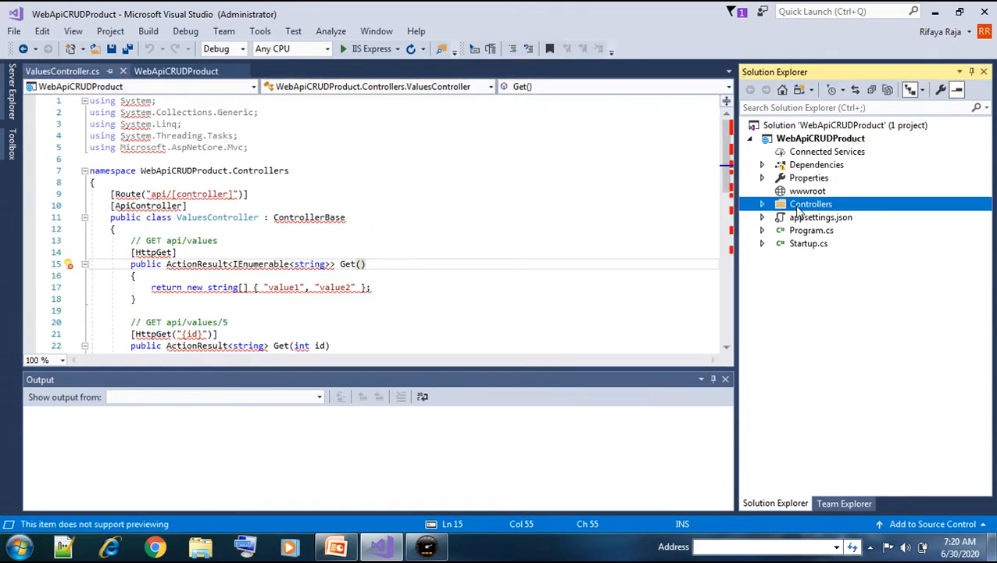
mouse_move(437, 235)
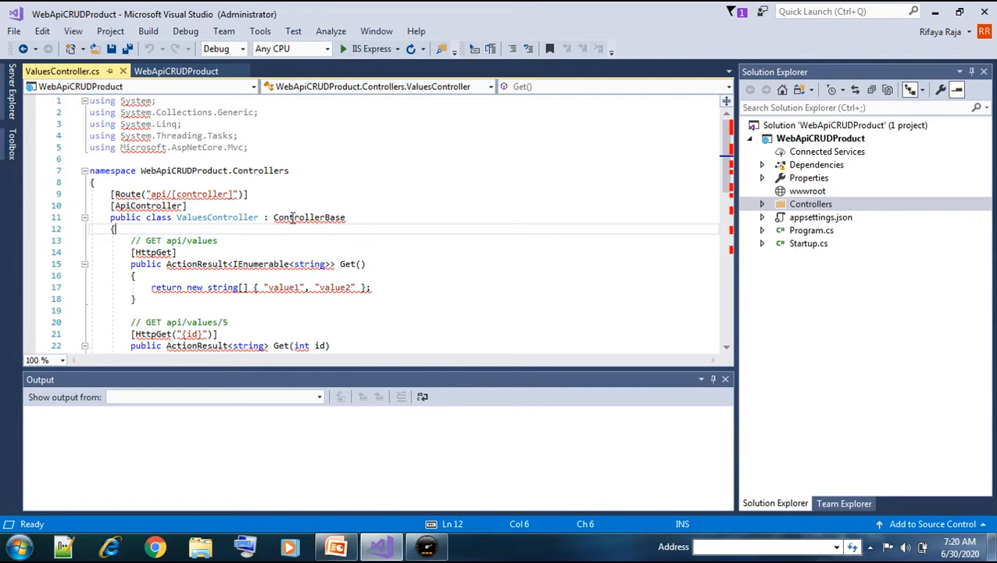
double_click(310, 218)
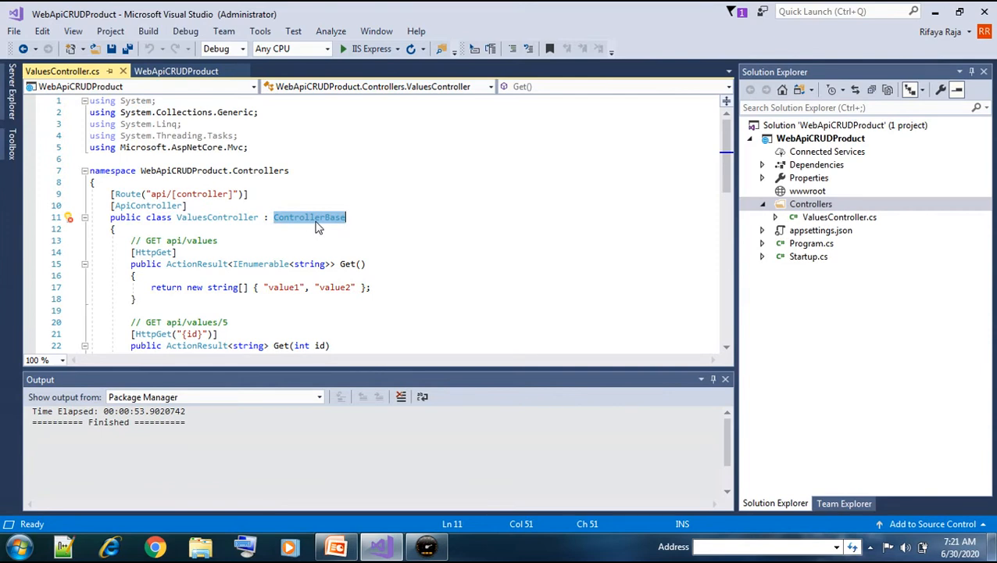
mouse_move(299, 219)
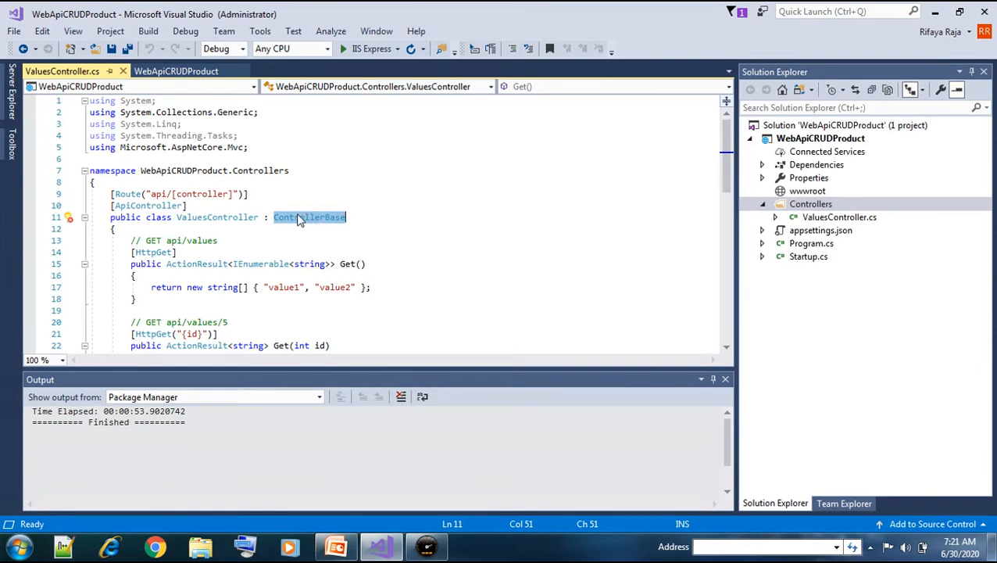
mouse_move(309, 217)
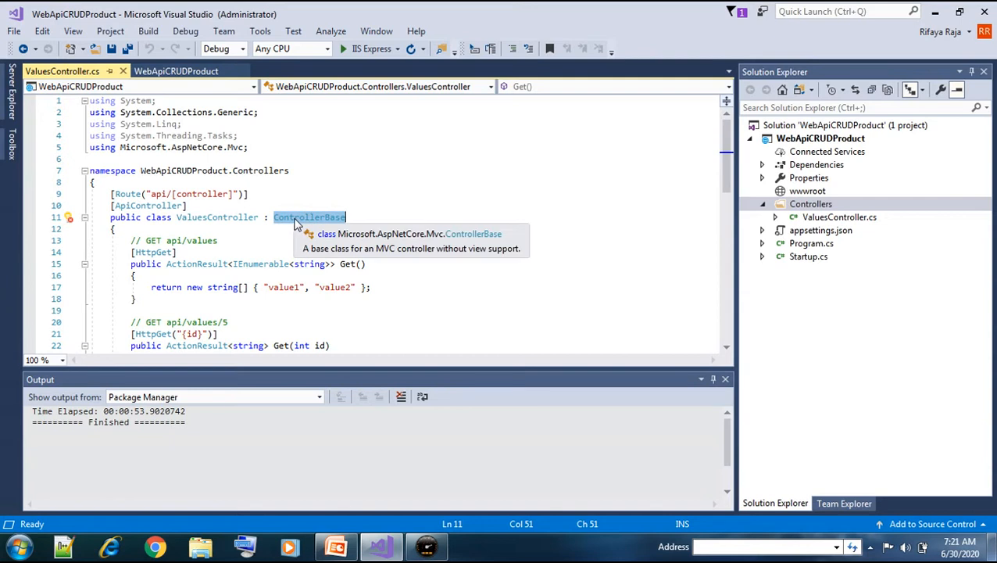
left_click(310, 215)
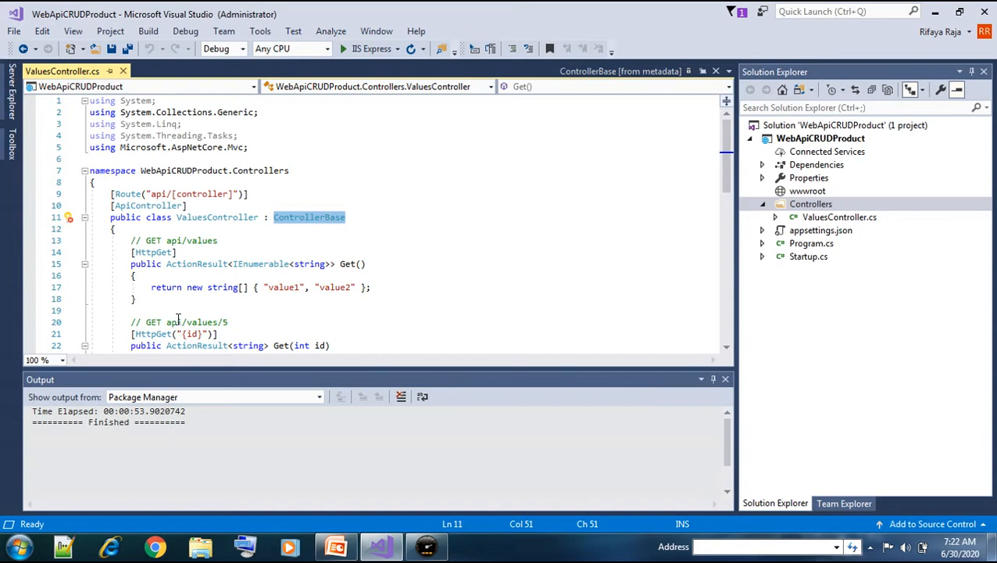
mouse_move(94, 258)
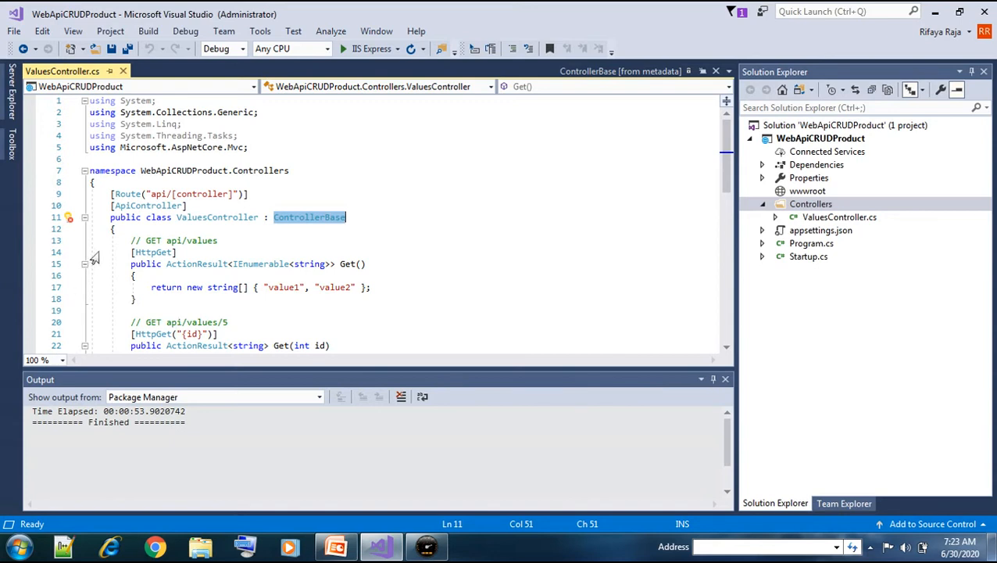
mouse_move(128, 194)
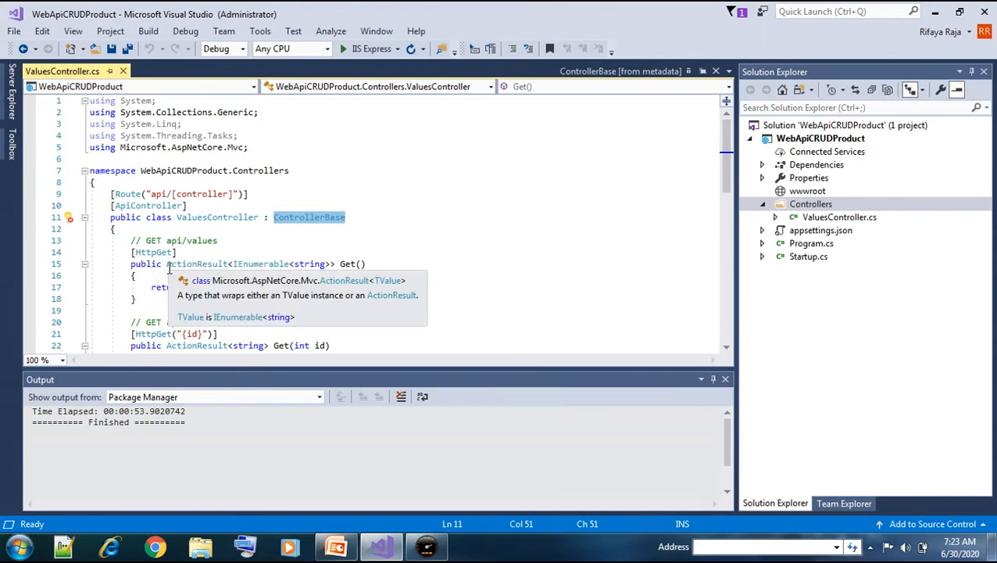
mouse_move(153, 252)
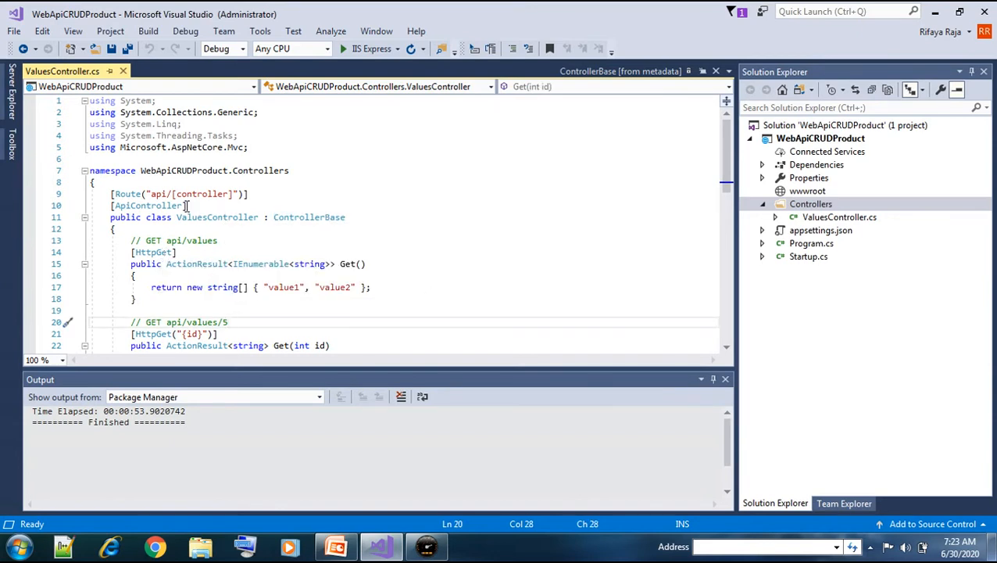
mouse_move(145, 205)
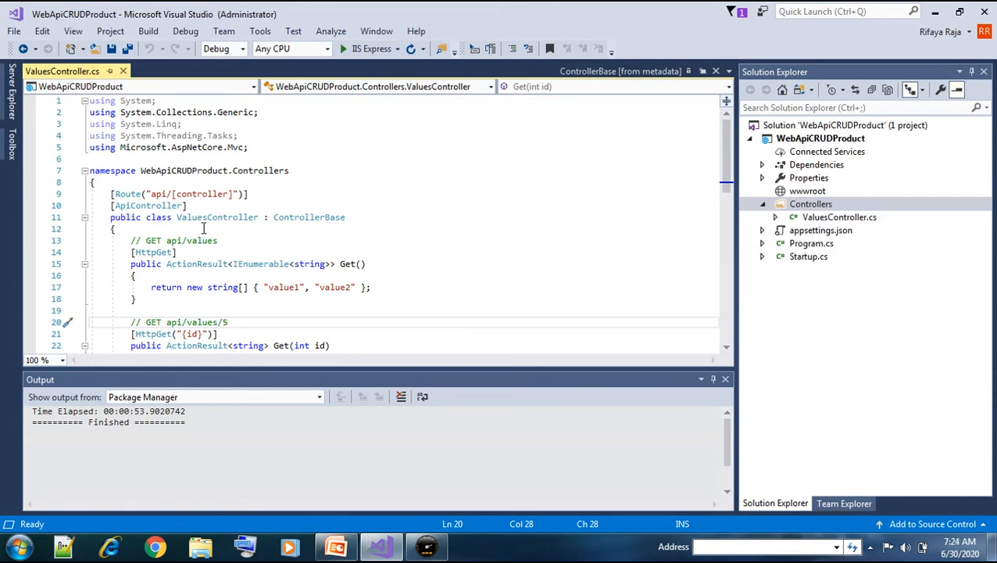
left_click(228, 322)
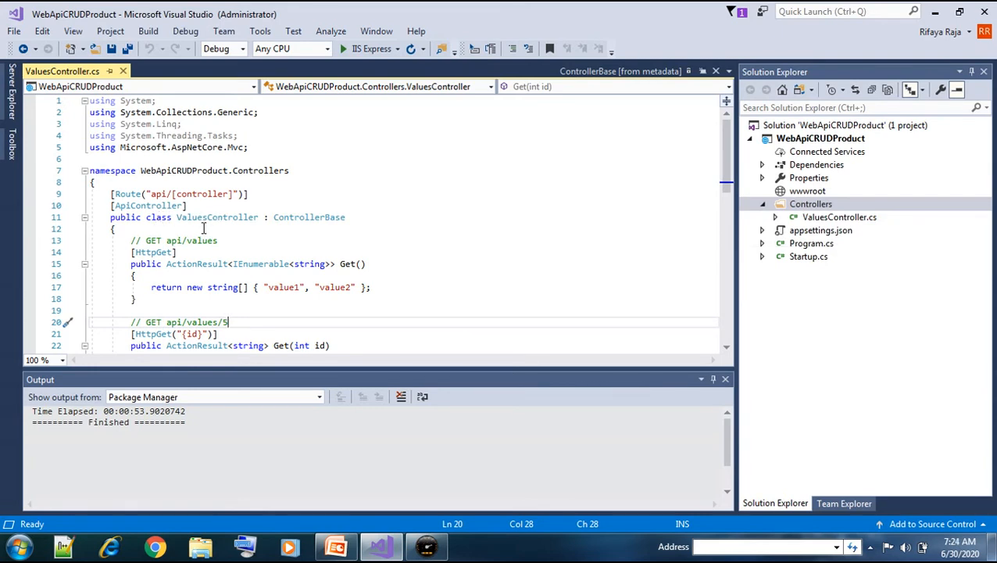
left_click(141, 275)
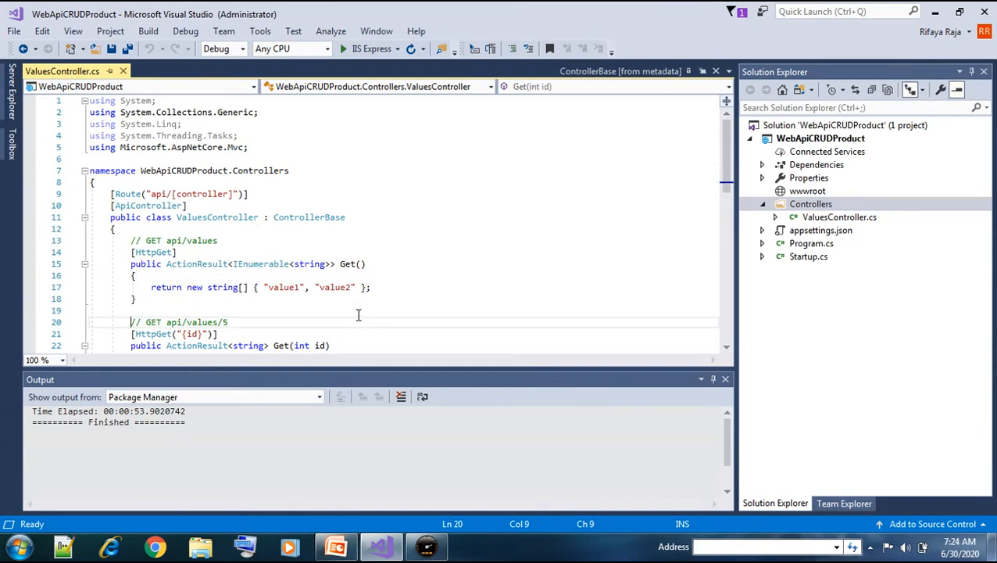
scroll("down", 3)
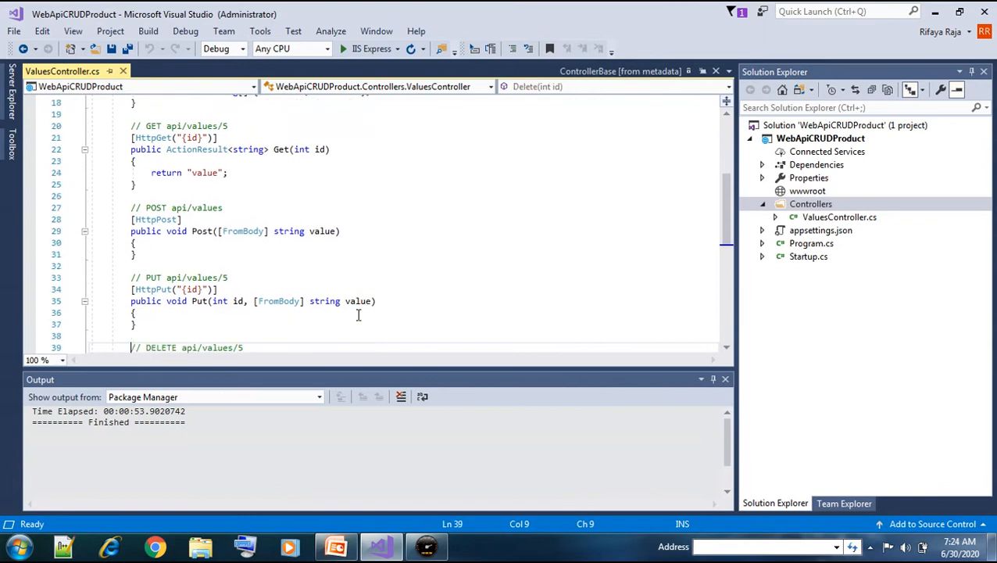
scroll("down", 3)
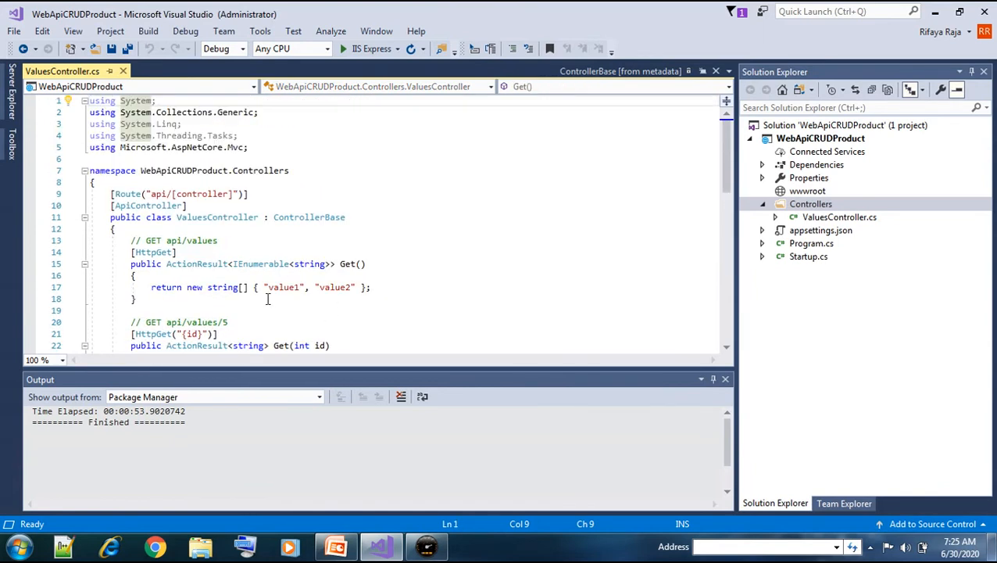
mouse_move(250, 346)
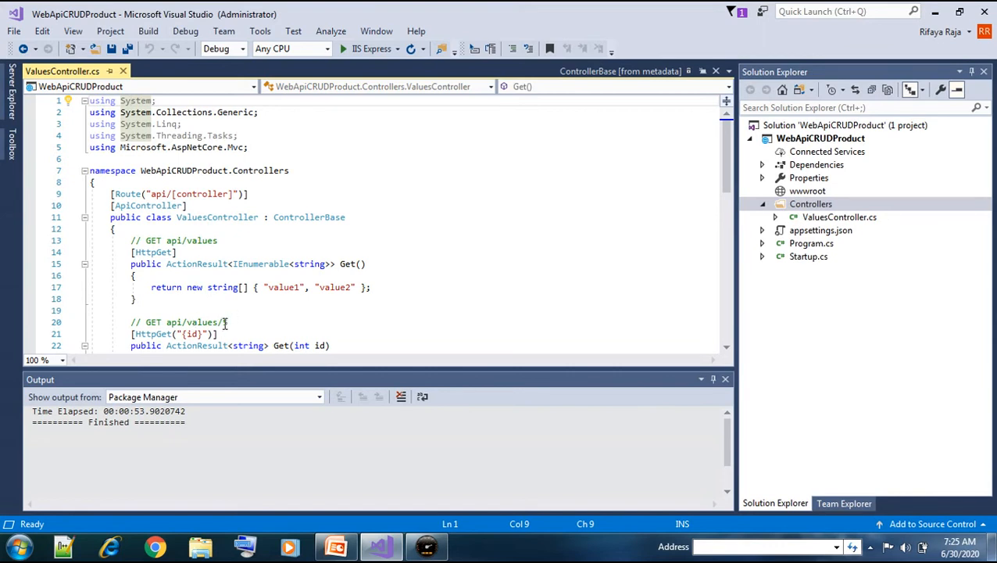
mouse_move(225, 324)
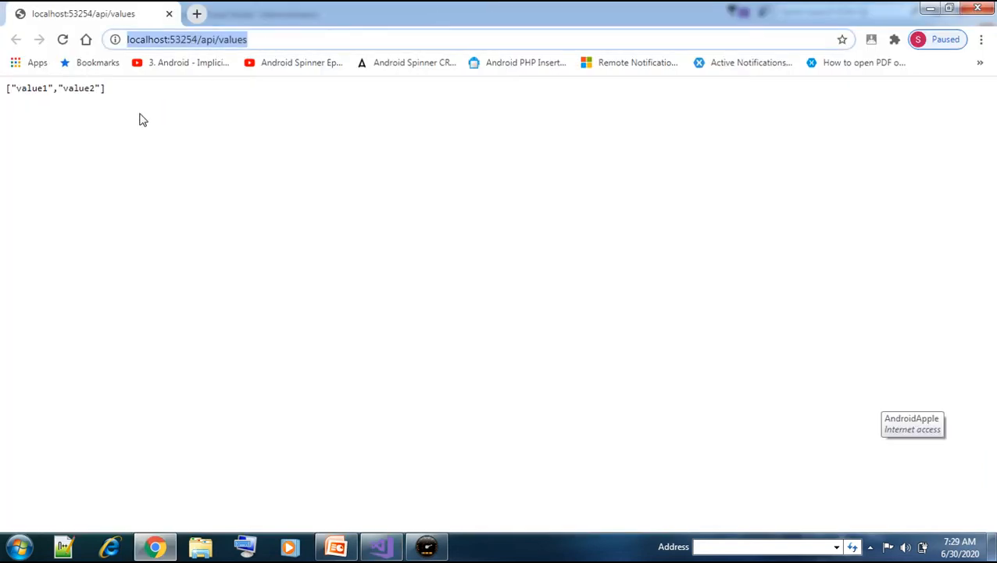
mouse_move(111, 105)
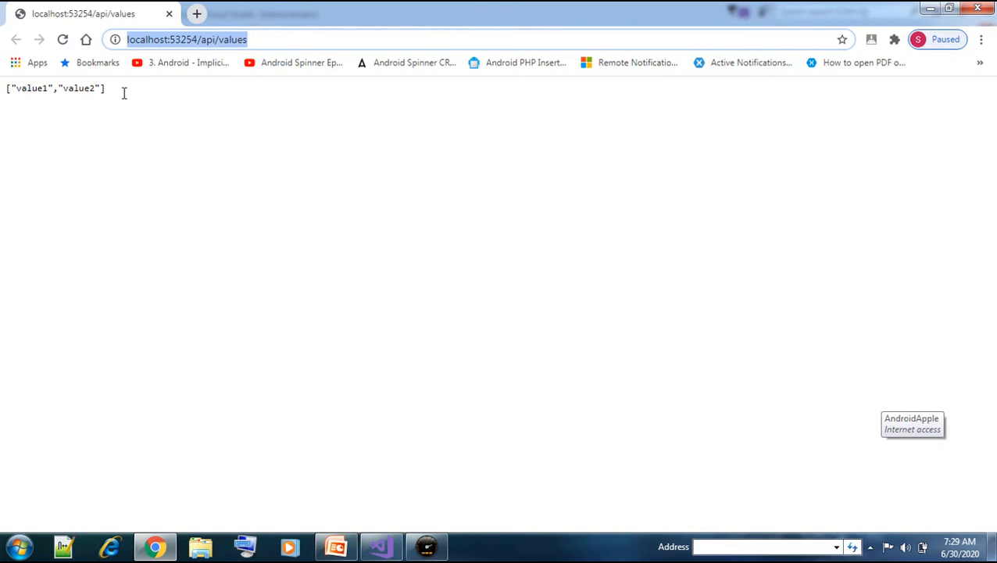
mouse_move(127, 100)
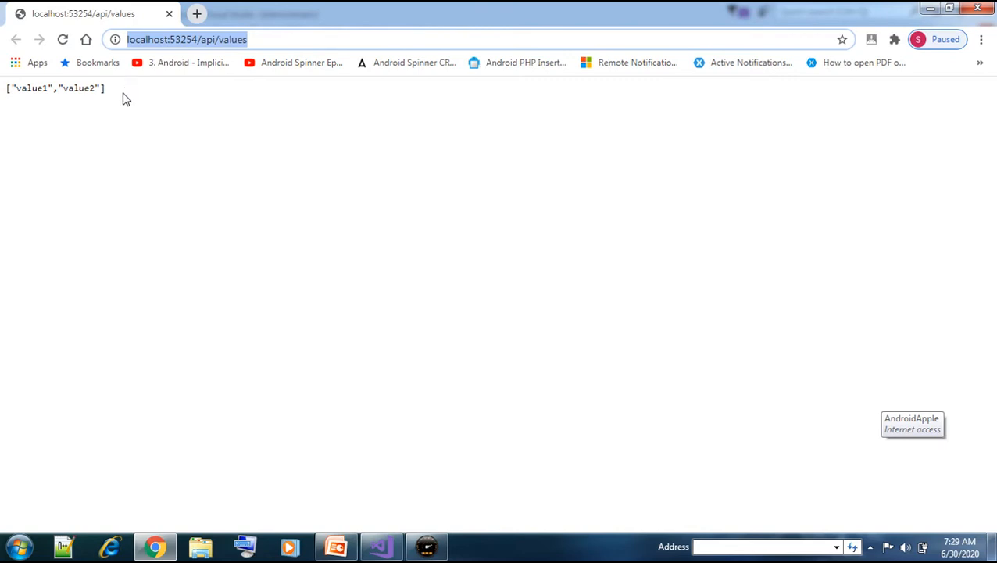
- Compare ValuesController's Get action with the api/values result value1, value2 in the browser
left_click(381, 547)
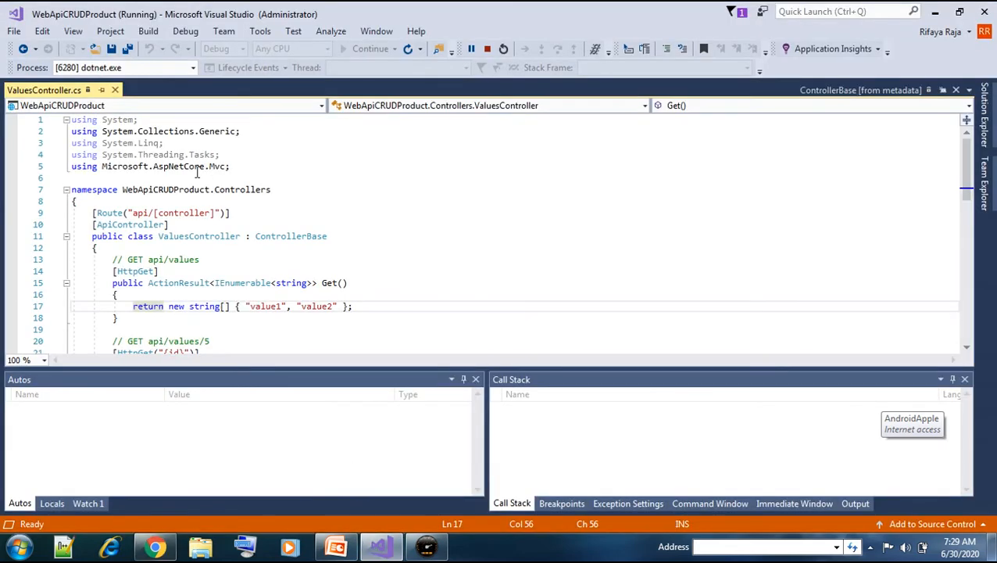
mouse_move(160, 216)
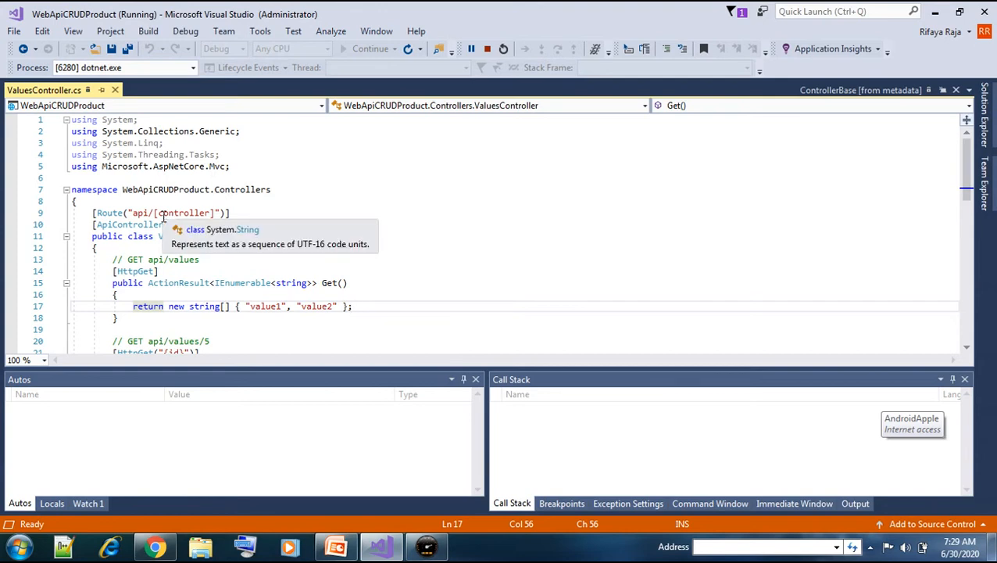
mouse_move(129, 225)
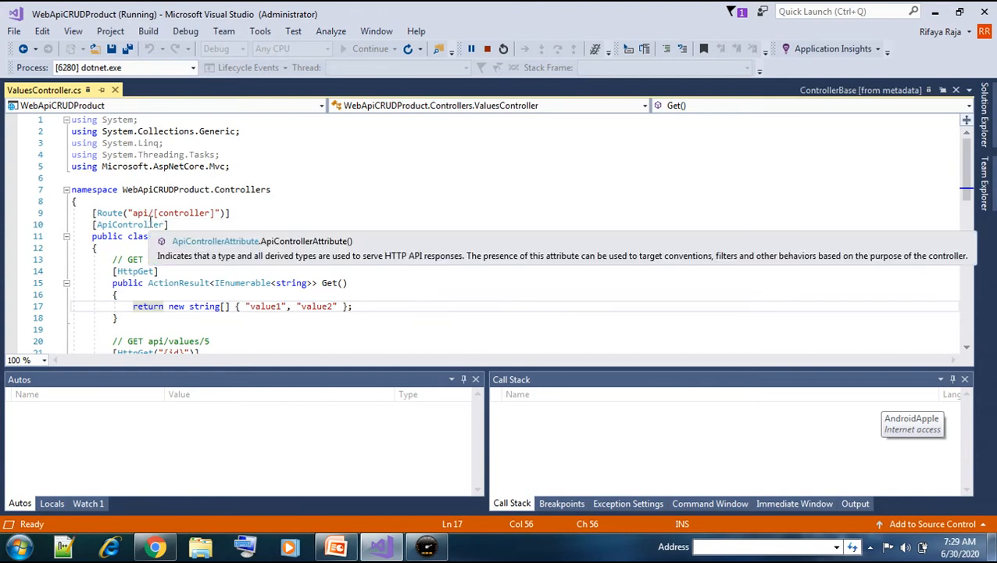
mouse_move(187, 213)
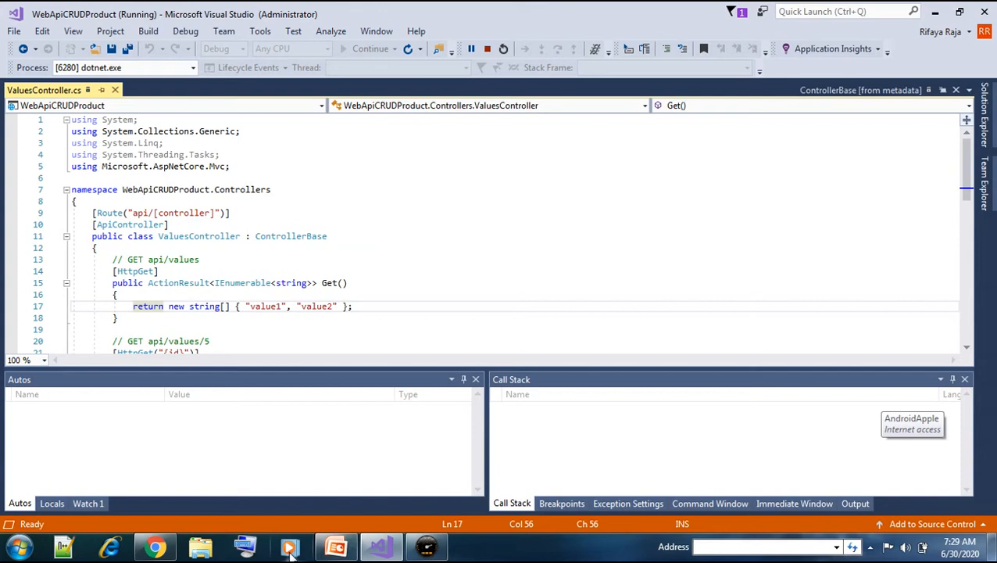
mouse_move(154, 546)
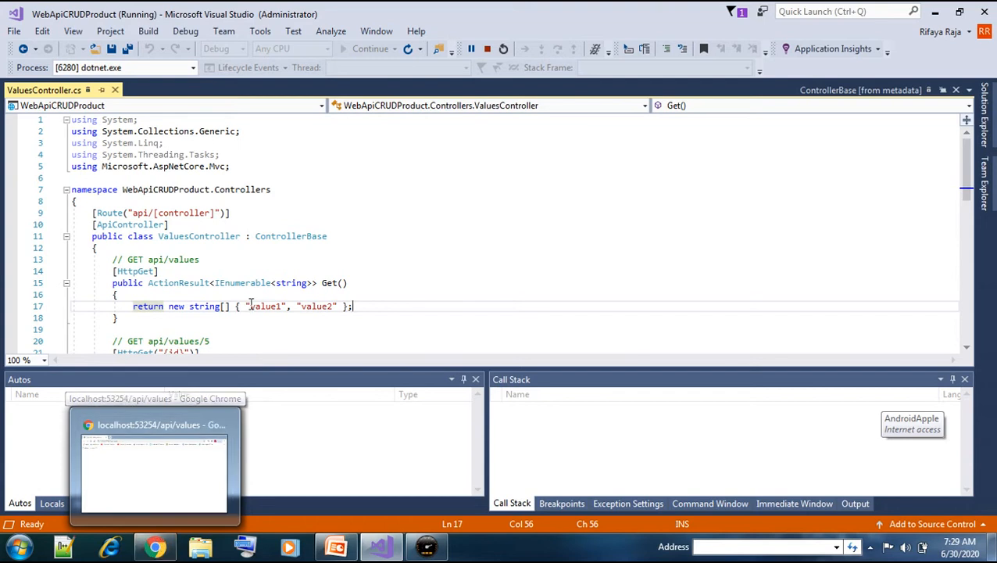
mouse_move(199, 235)
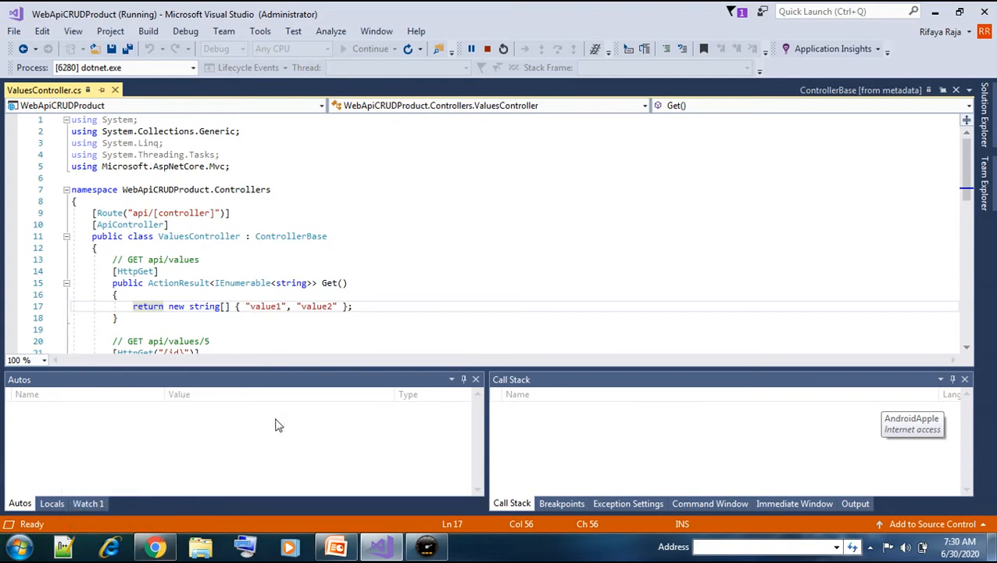
left_click(153, 545)
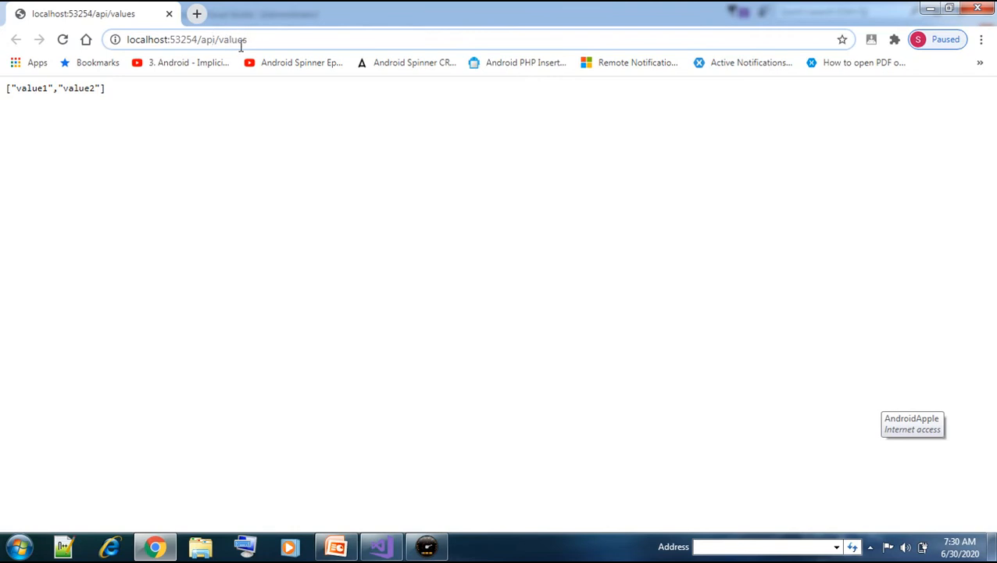
mouse_move(390, 539)
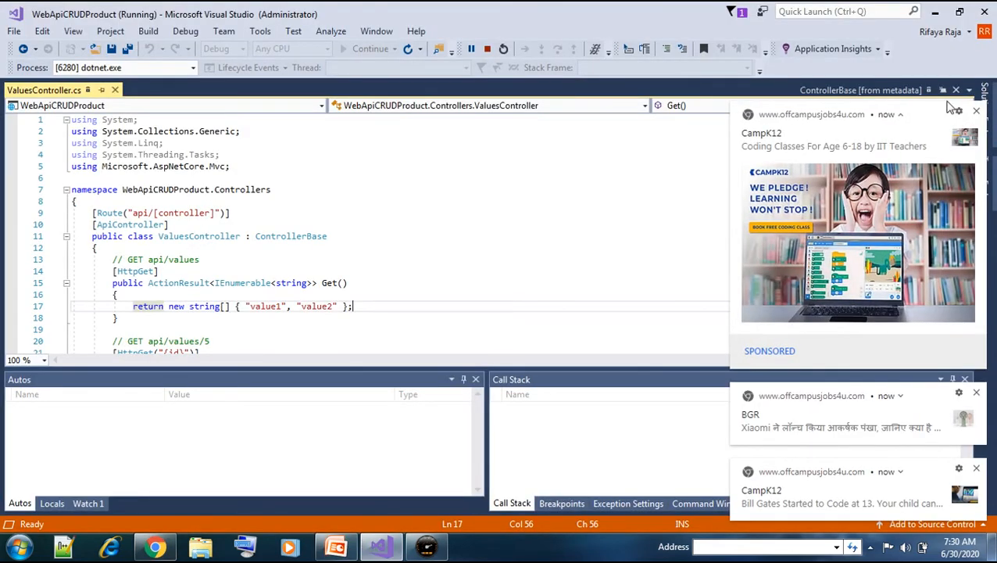
left_click(153, 546)
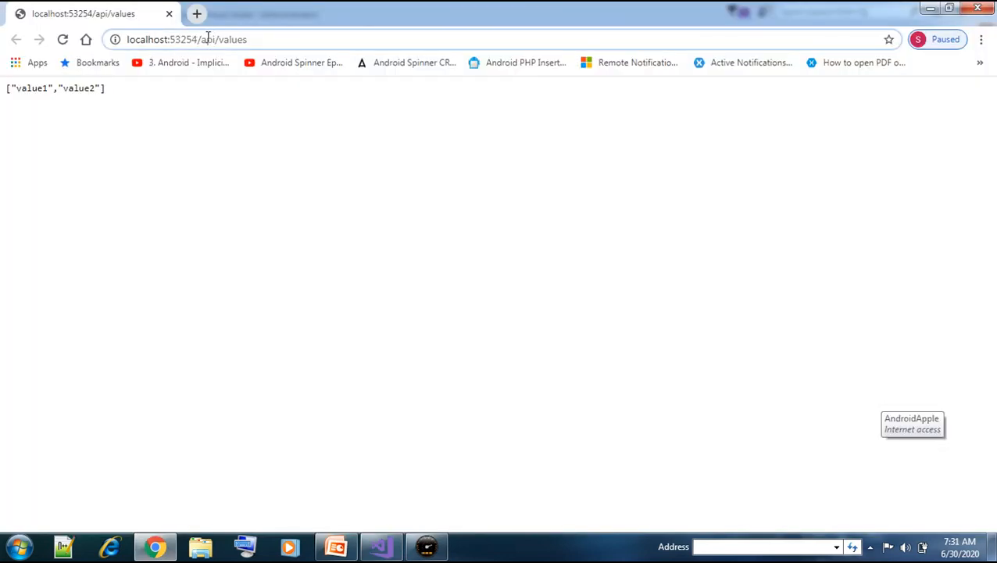
mouse_move(233, 179)
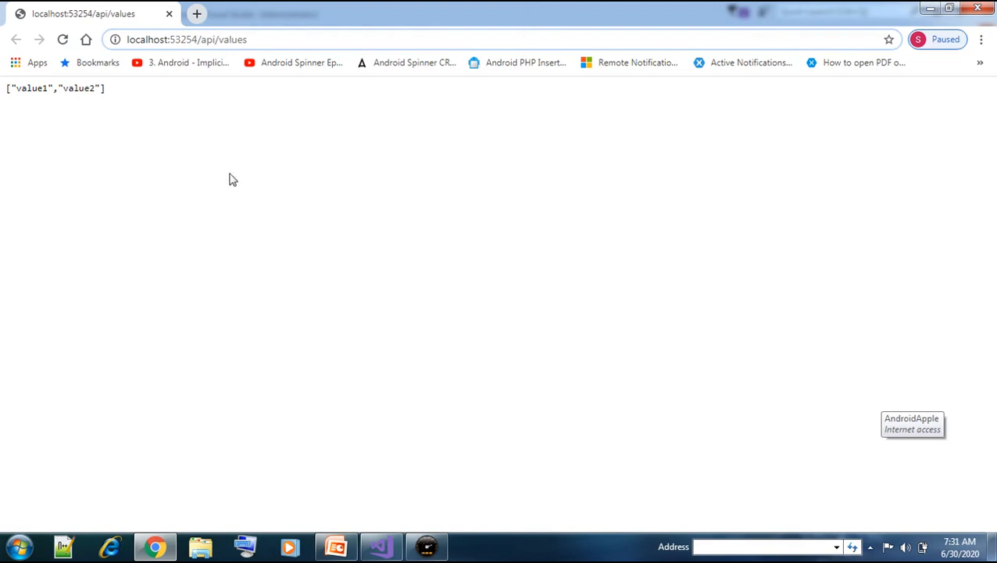
left_click(381, 547)
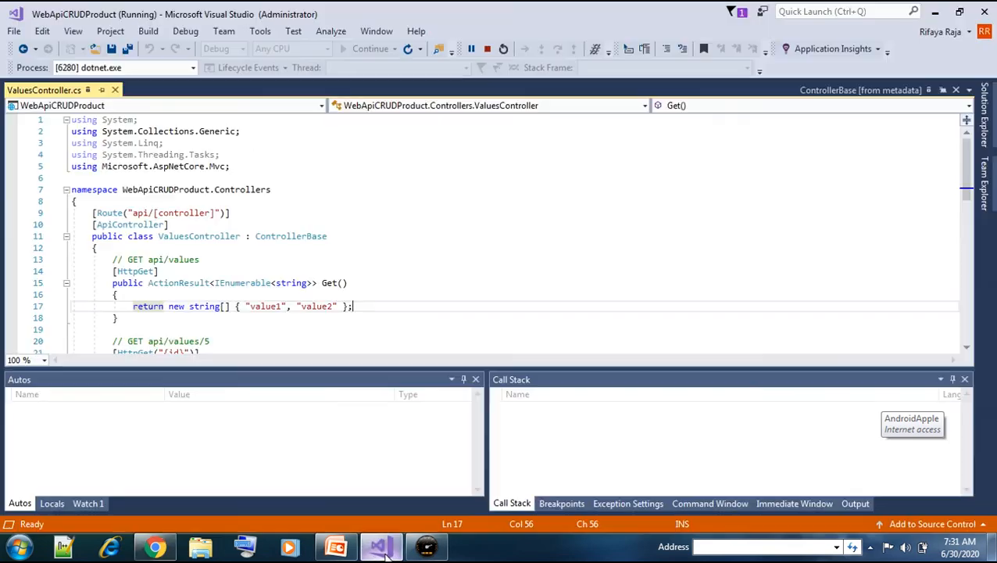
left_click(137, 281)
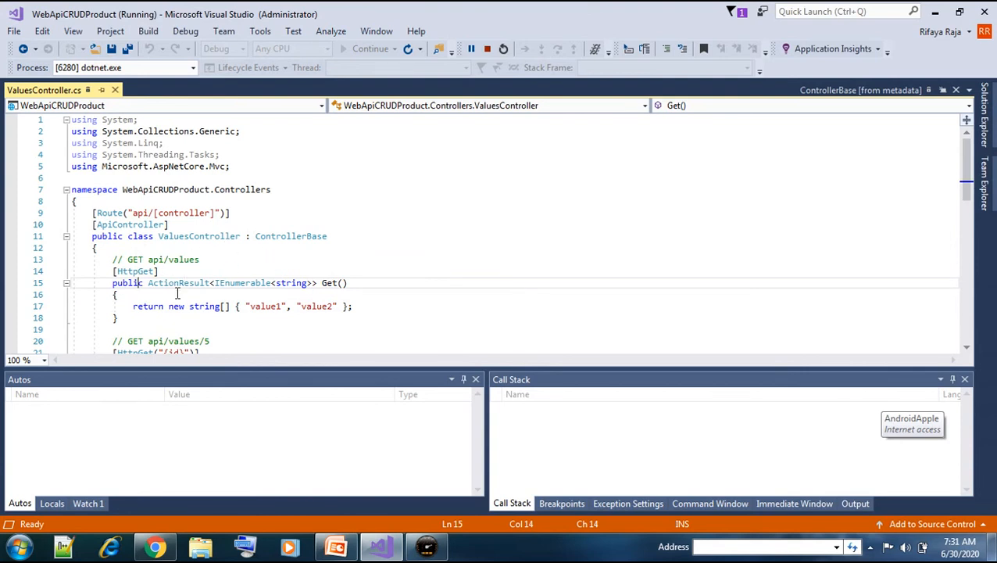
mouse_move(157, 300)
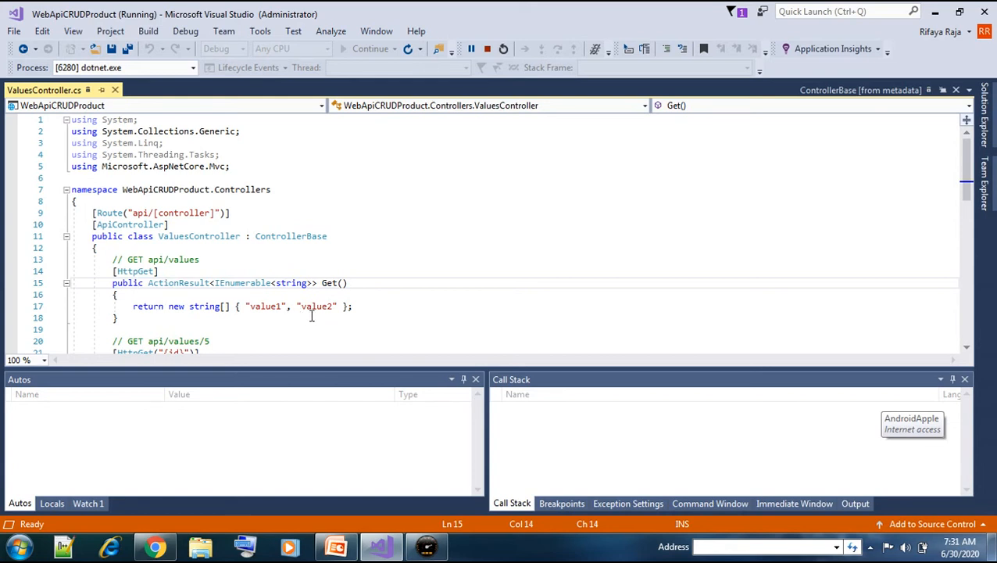
mouse_move(155, 546)
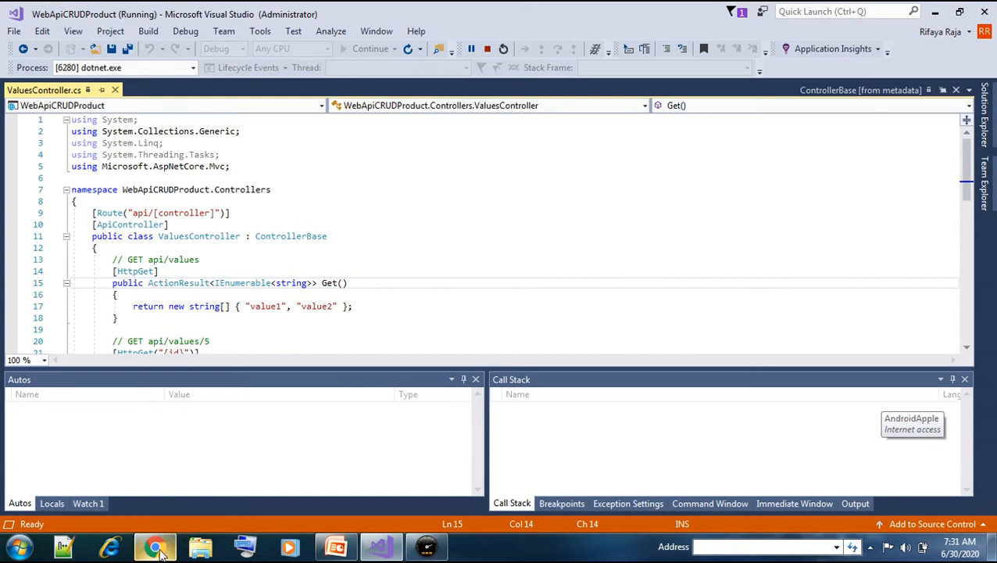
left_click(154, 545)
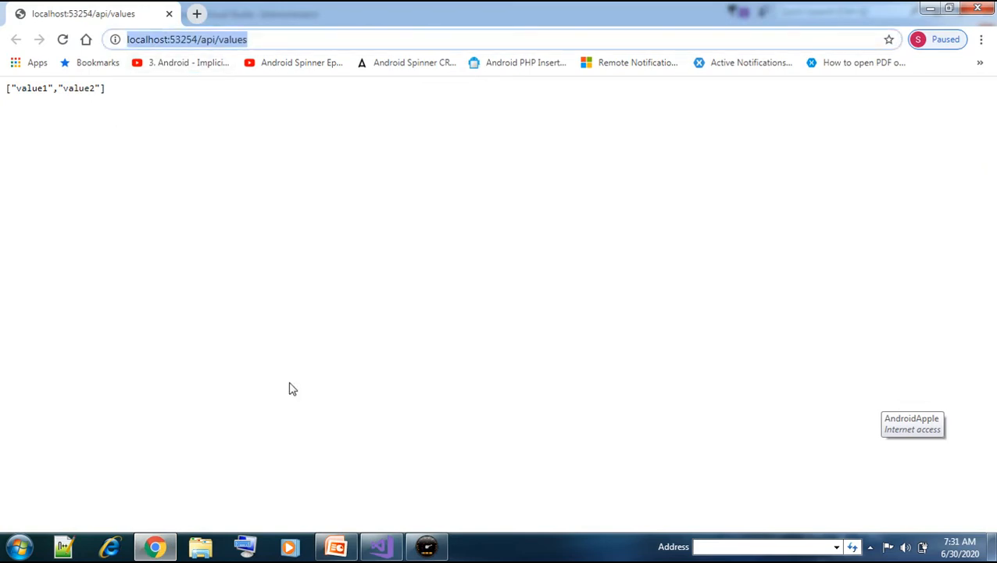
left_click(382, 548)
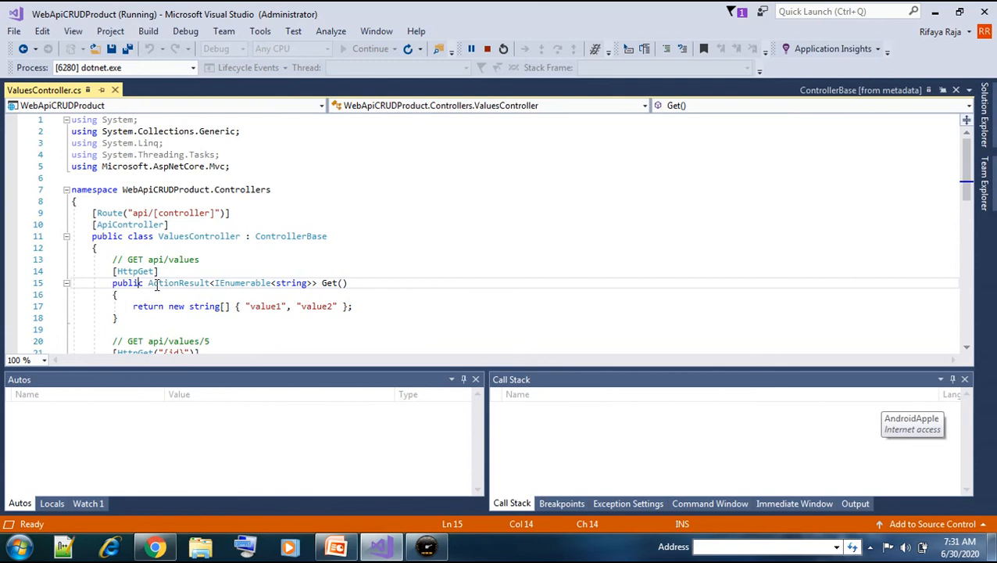
mouse_move(178, 281)
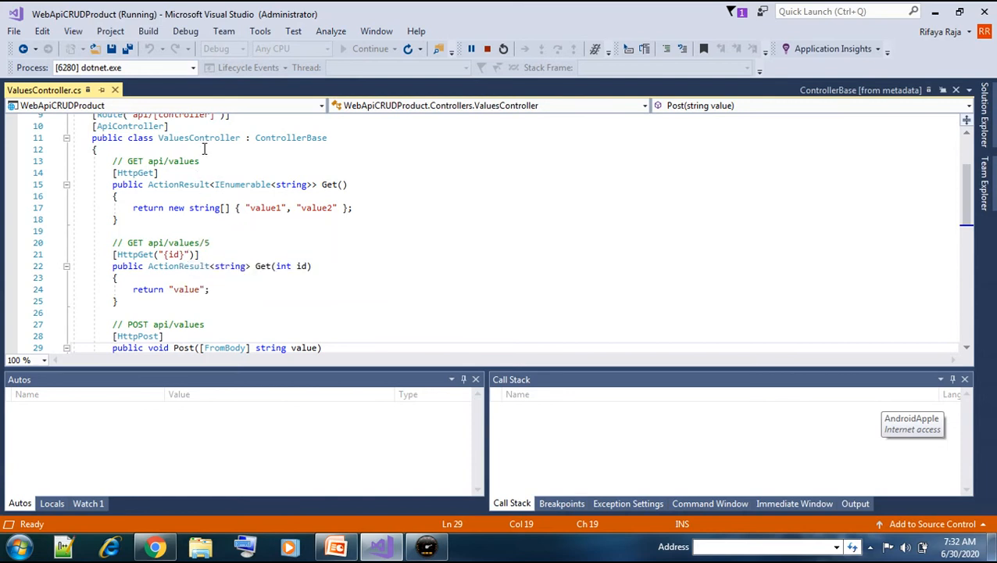
mouse_move(216, 116)
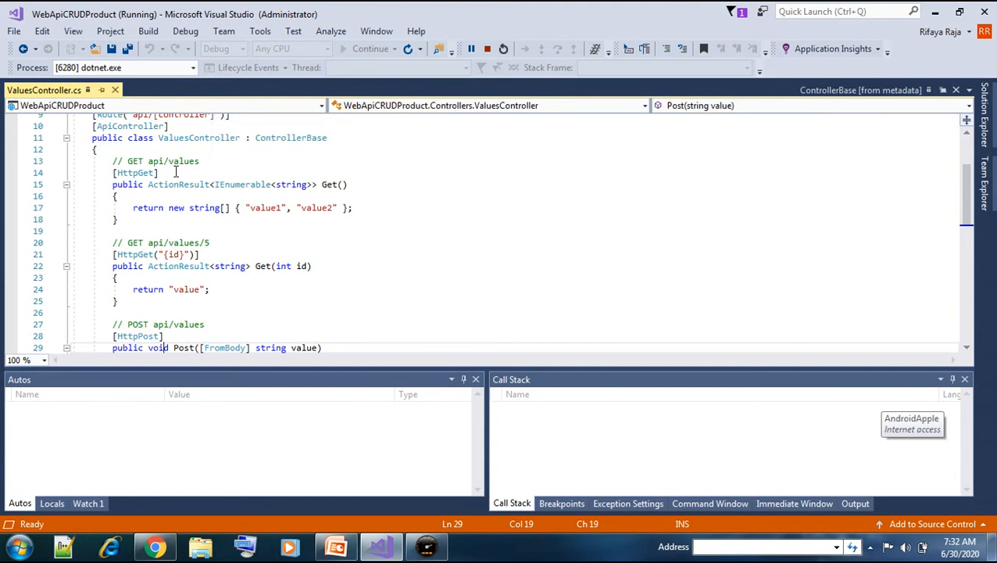
mouse_move(166, 279)
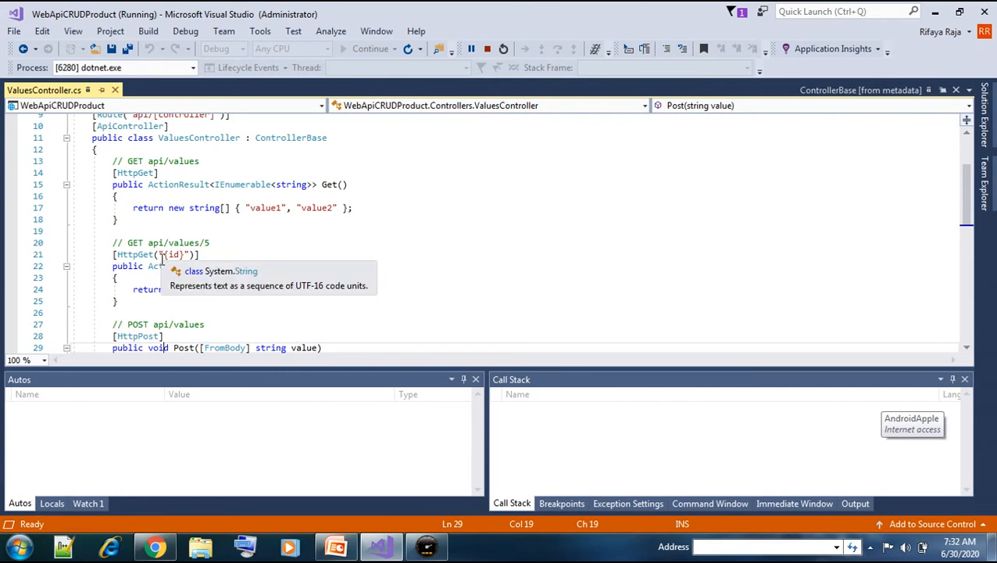
- Return to Chrome's api/values page after reviewing the Get(int id) action
left_click(153, 546)
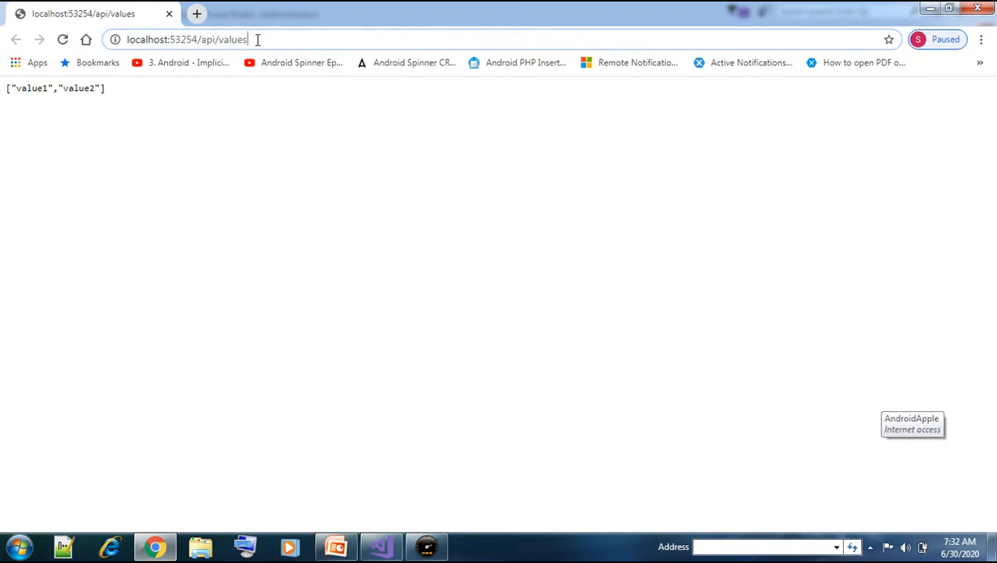
- Request localhost:53254/api/values/5 and see it return the single string "value"
type("/5")
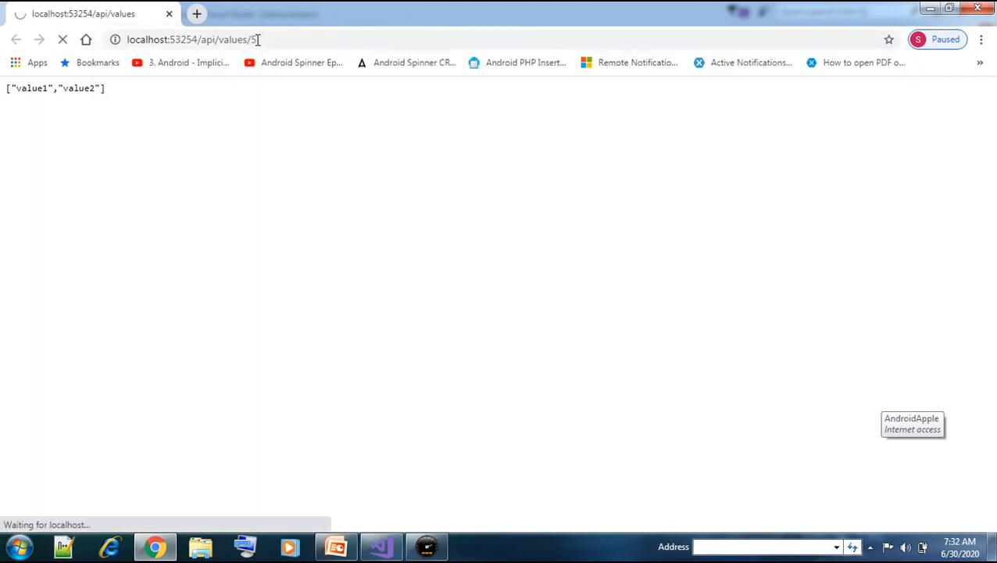
key("Return")
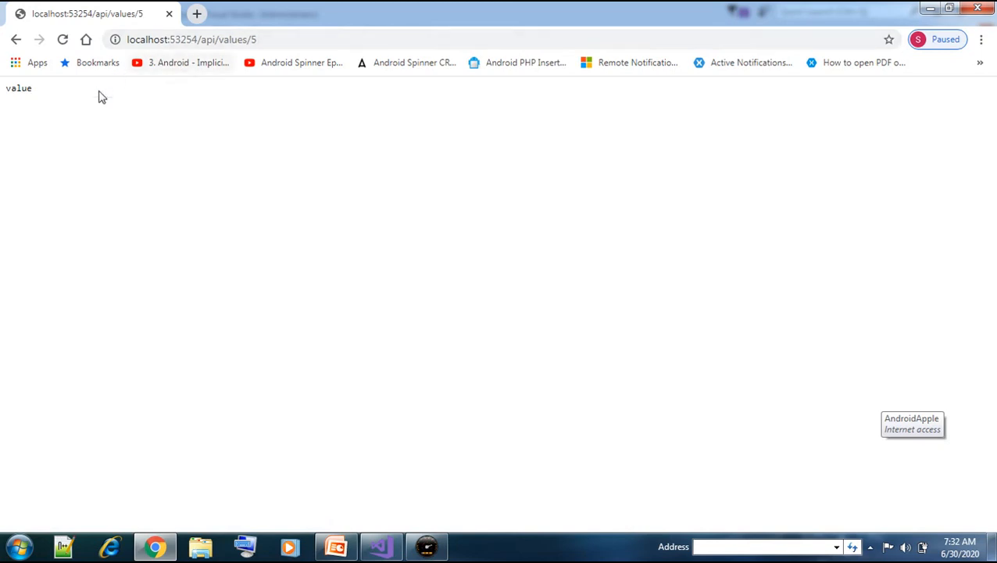
mouse_move(100, 107)
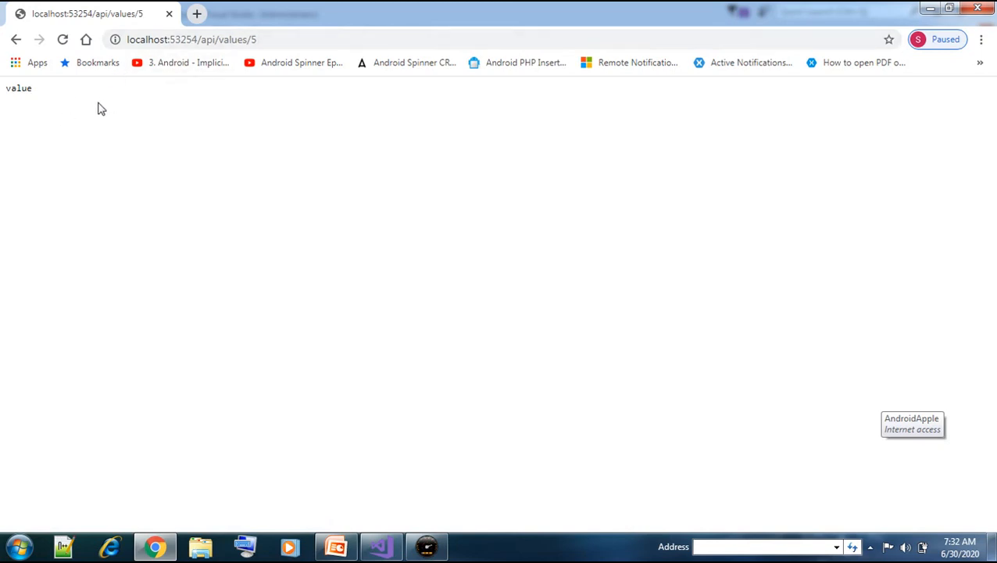
mouse_move(201, 322)
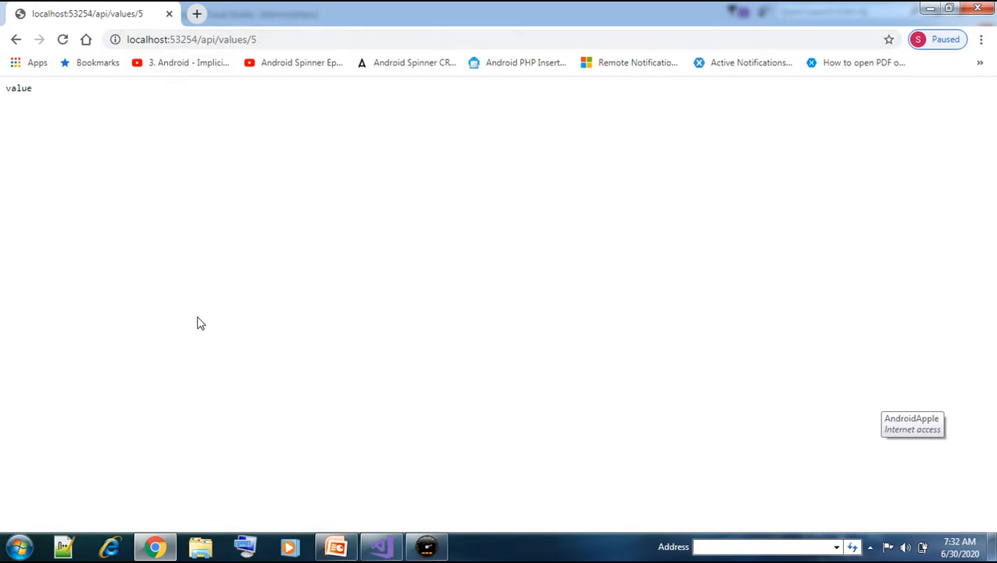
mouse_move(381, 545)
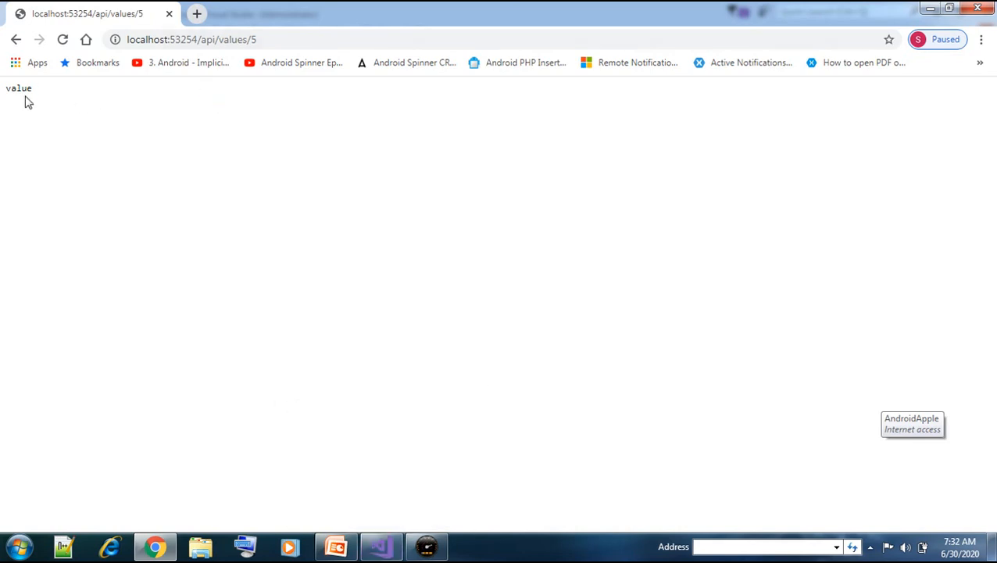
left_click(381, 547)
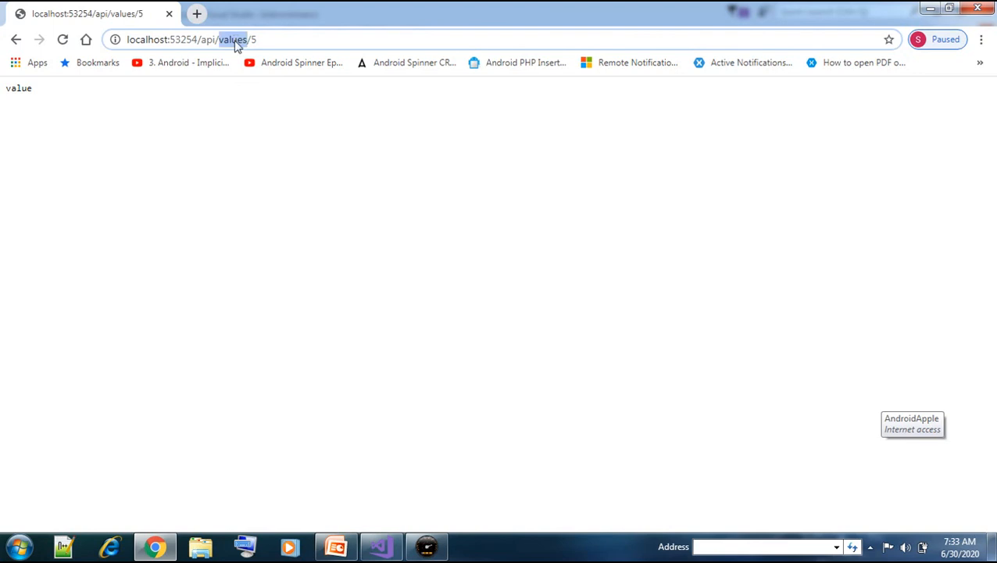
- Request api/Product, confirm the HTTP 404, and review ValuesController's Post, Put and Delete actions
left_click(219, 39)
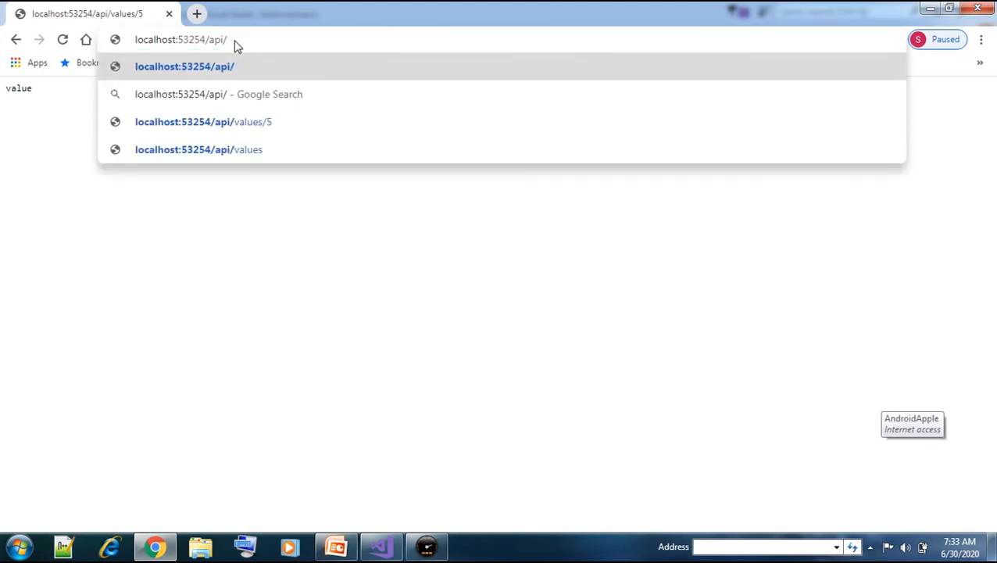
type("Product")
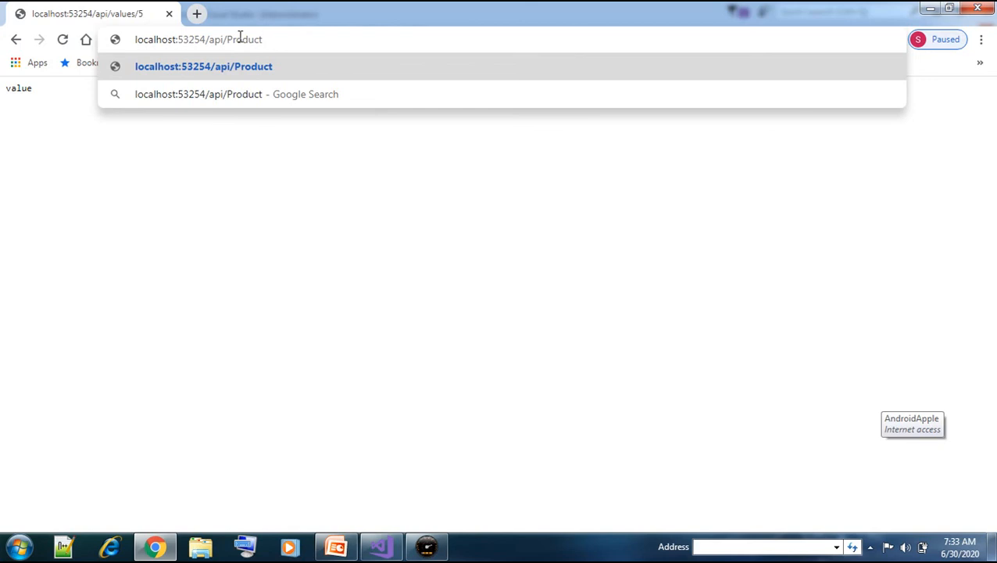
mouse_move(339, 509)
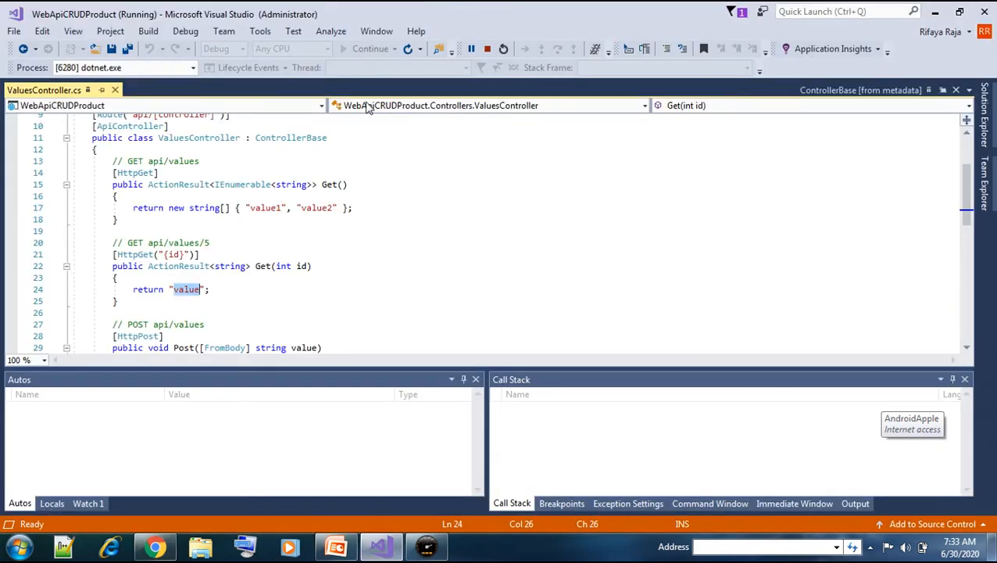
mouse_move(870, 169)
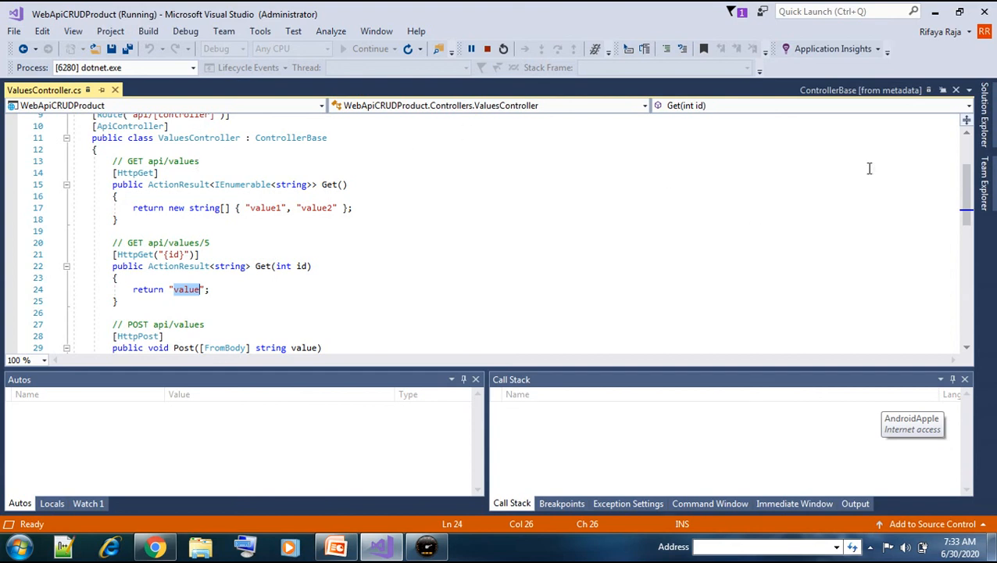
mouse_move(621, 260)
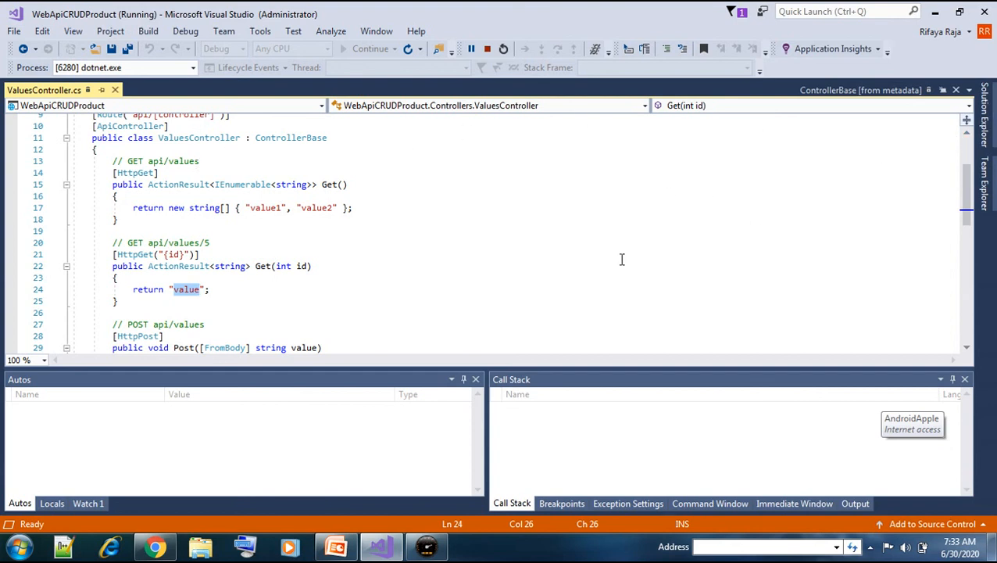
left_click(153, 545)
type("localhost:53254/api/Product")
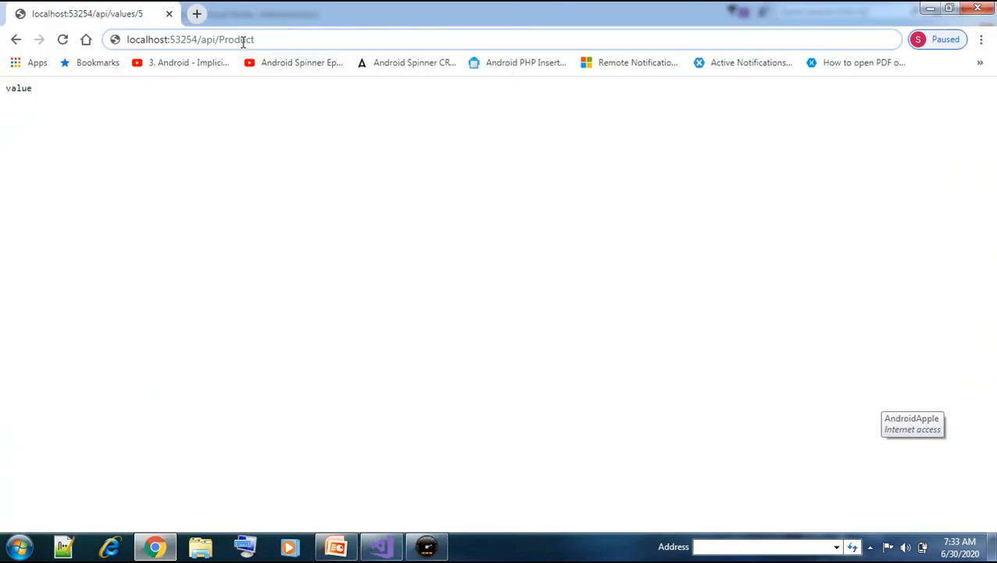
key("Return")
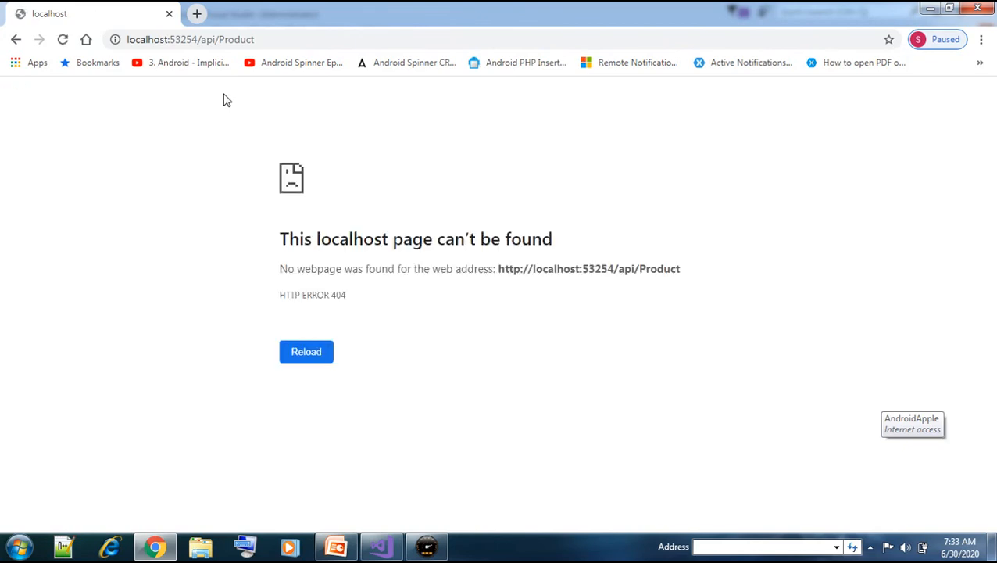
mouse_move(647, 269)
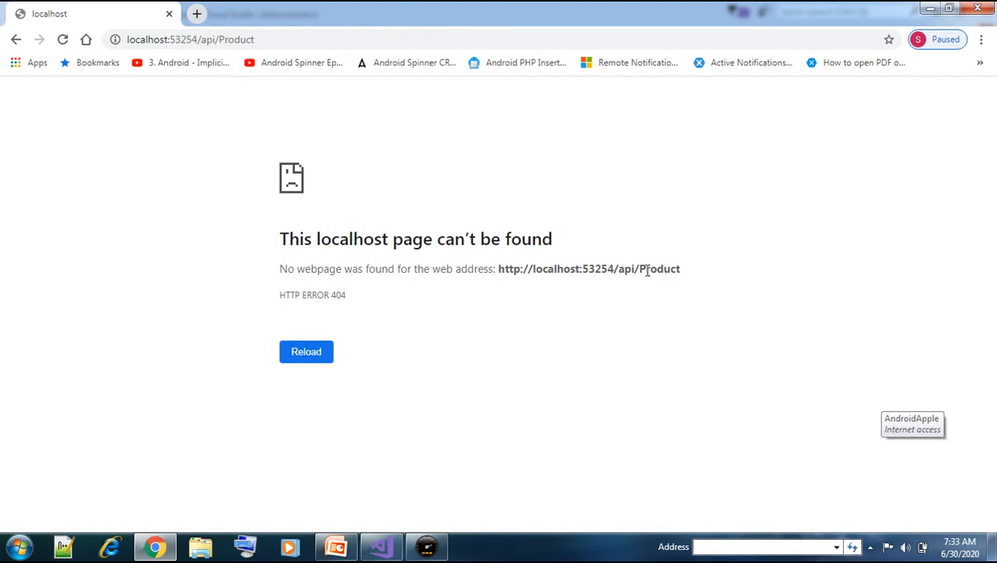
mouse_move(231, 280)
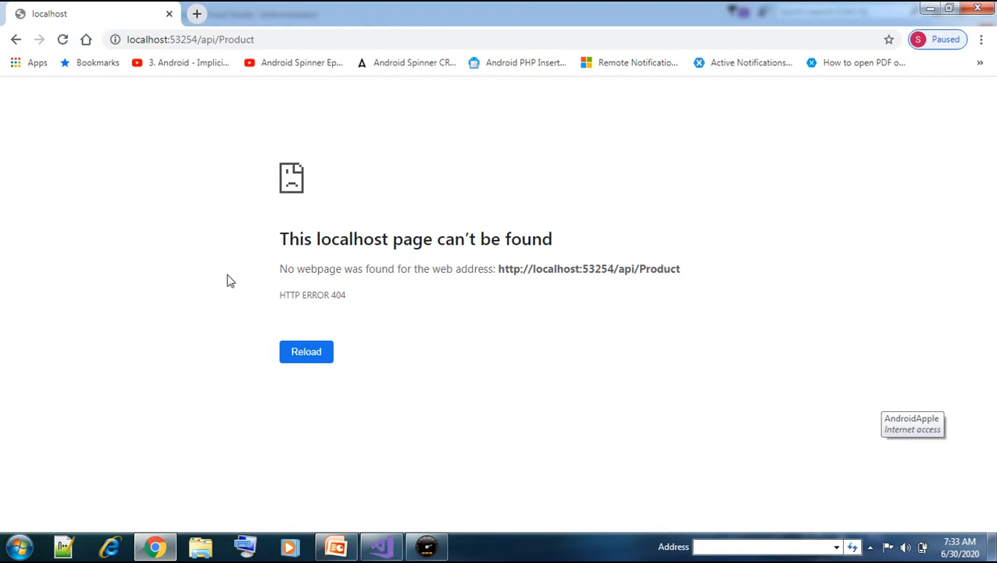
mouse_move(356, 310)
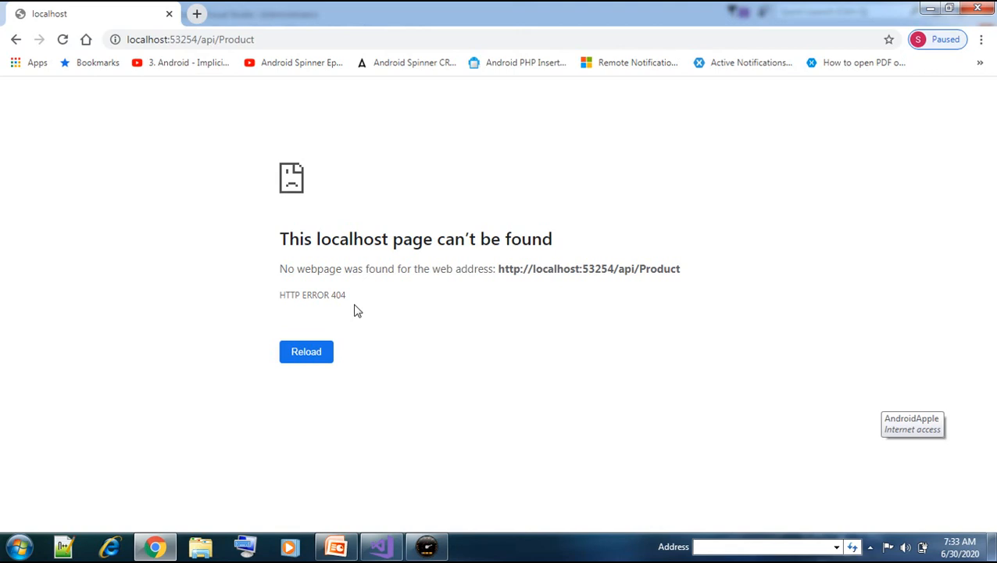
mouse_move(269, 208)
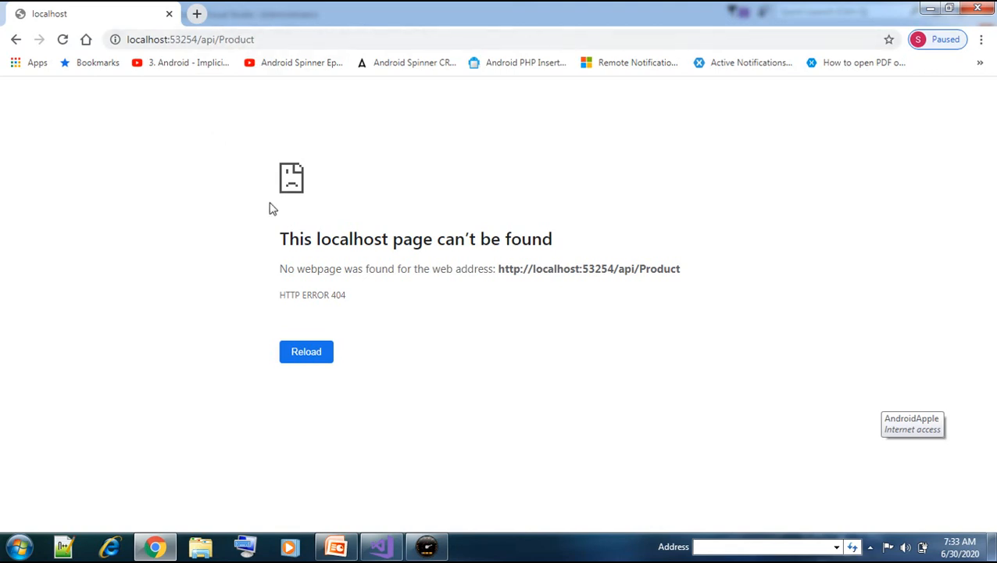
left_click(381, 546)
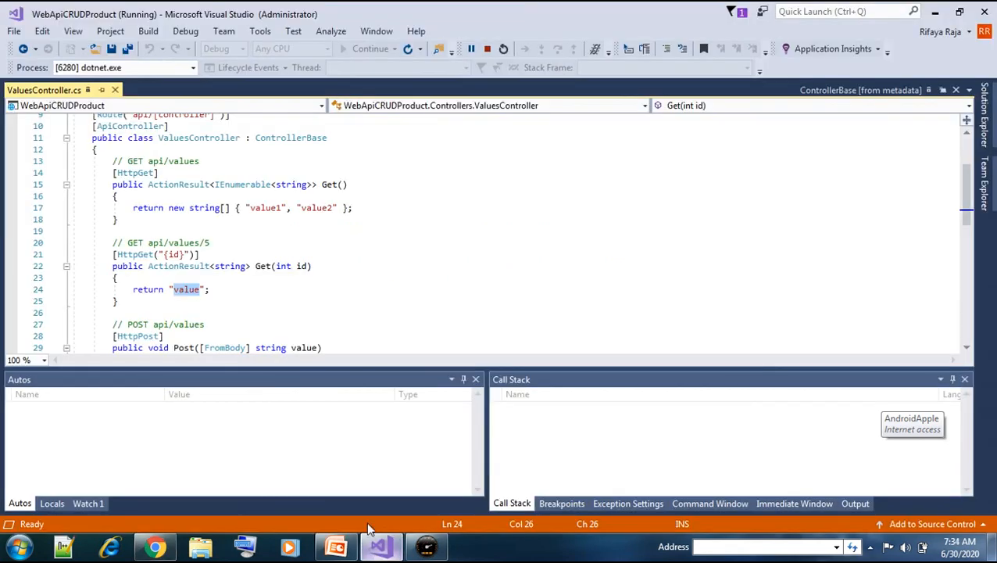
scroll("down", 3)
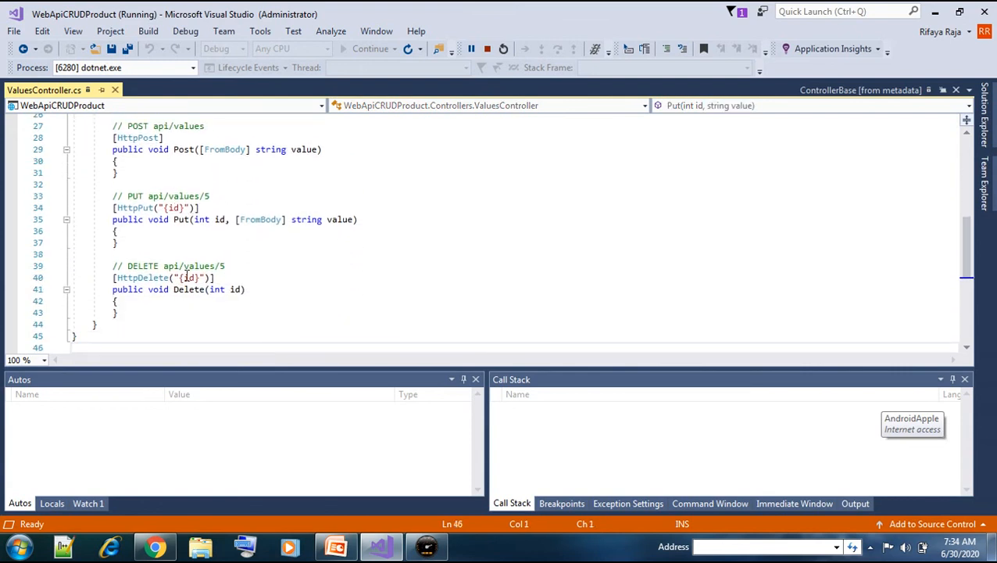
mouse_move(247, 503)
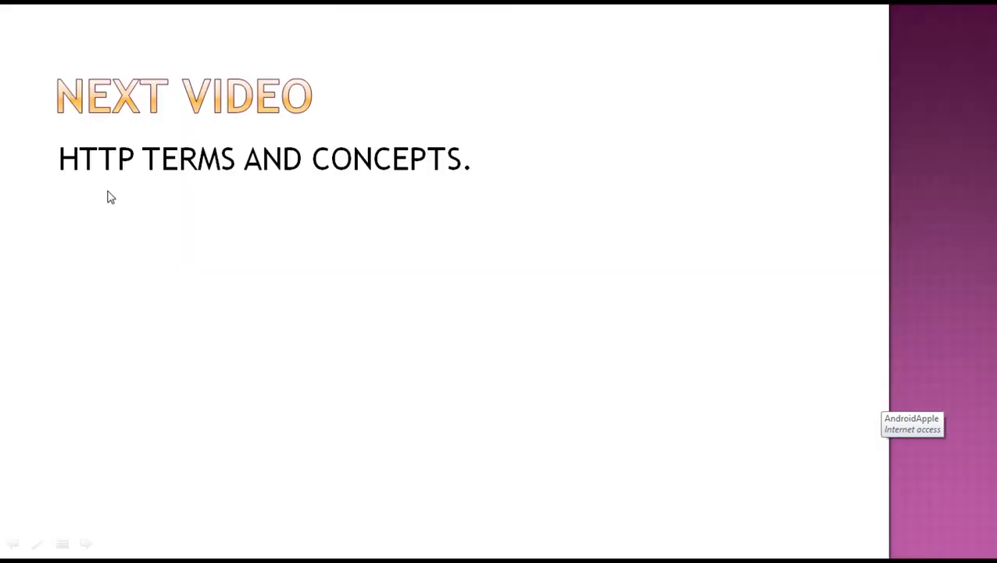
mouse_move(155, 197)
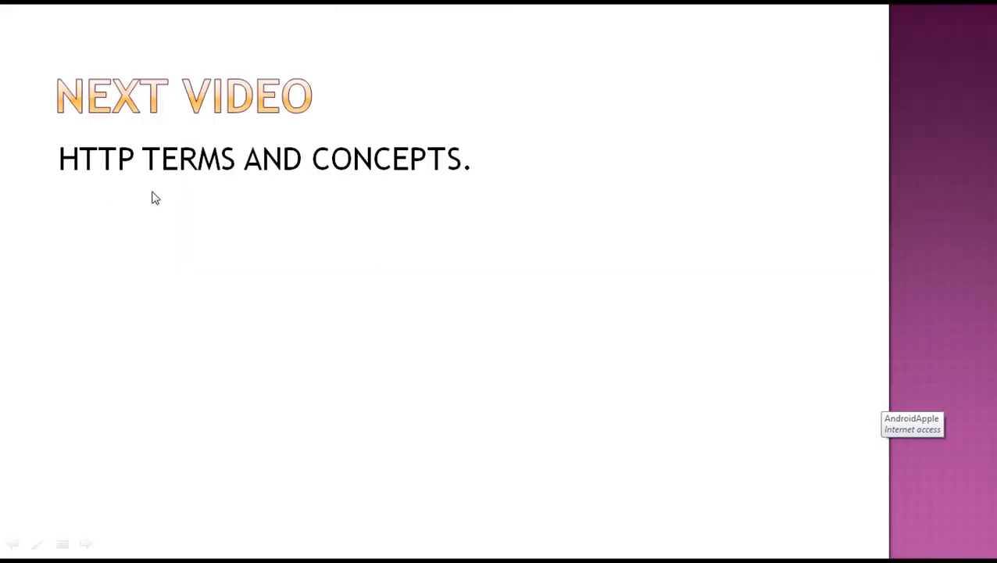